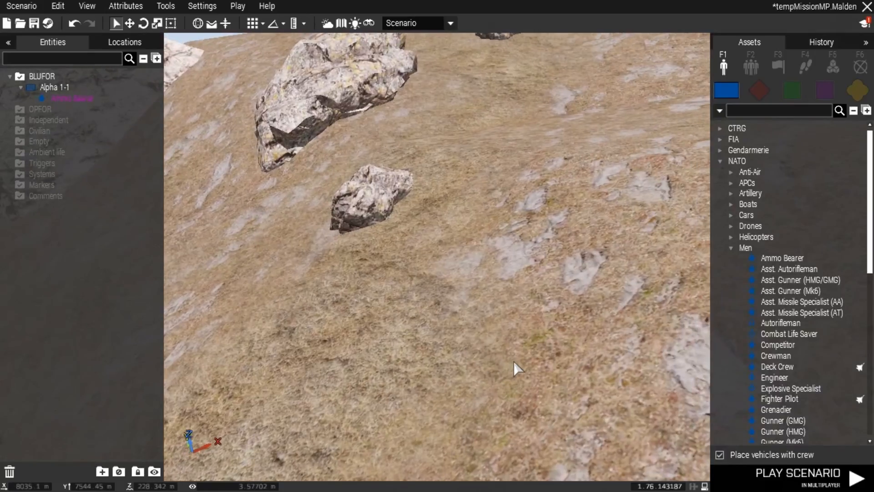
mouse_move(524, 355)
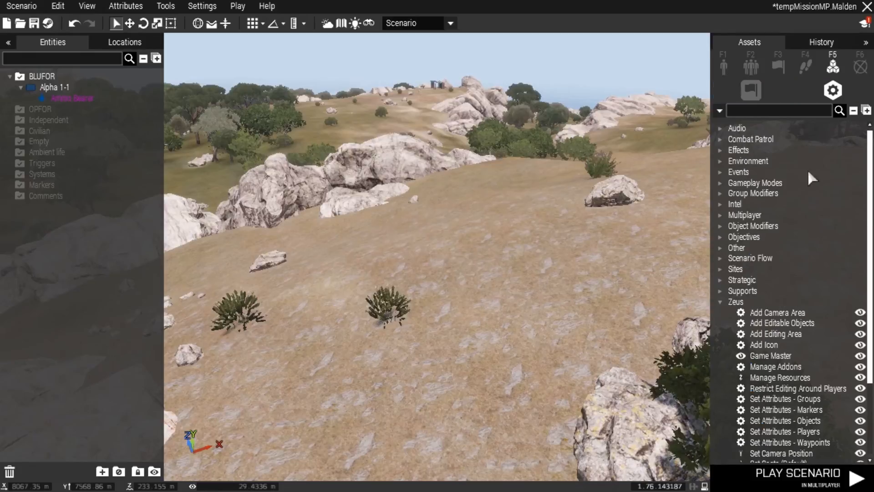
mouse_move(831, 64)
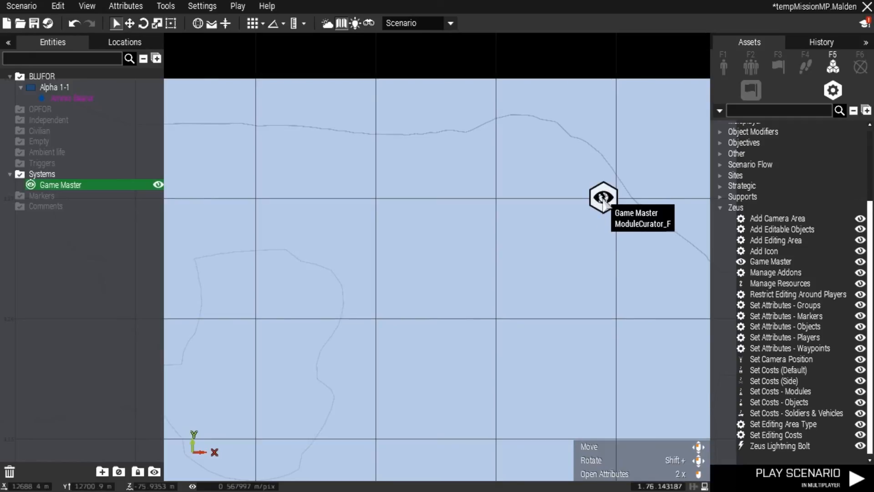
Give the Game Master module the variable name 'JakesCobra' and confirm the attributes.
left_click(604, 473)
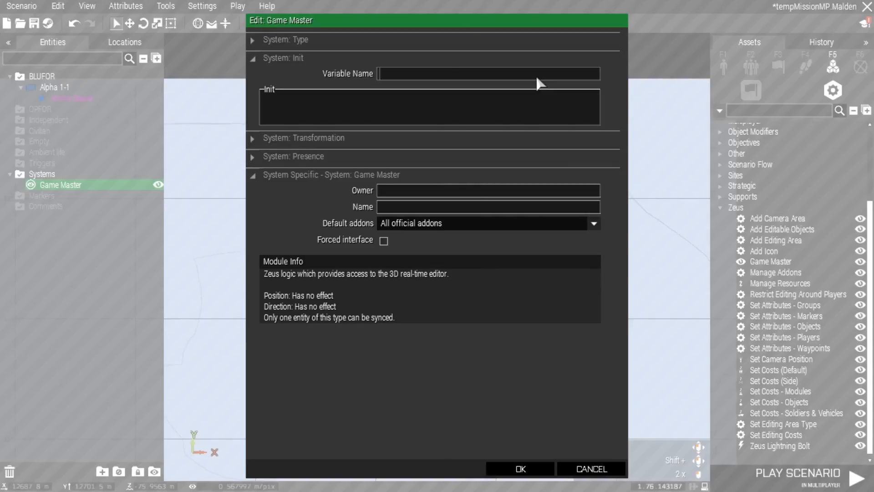
type("JakesCoba")
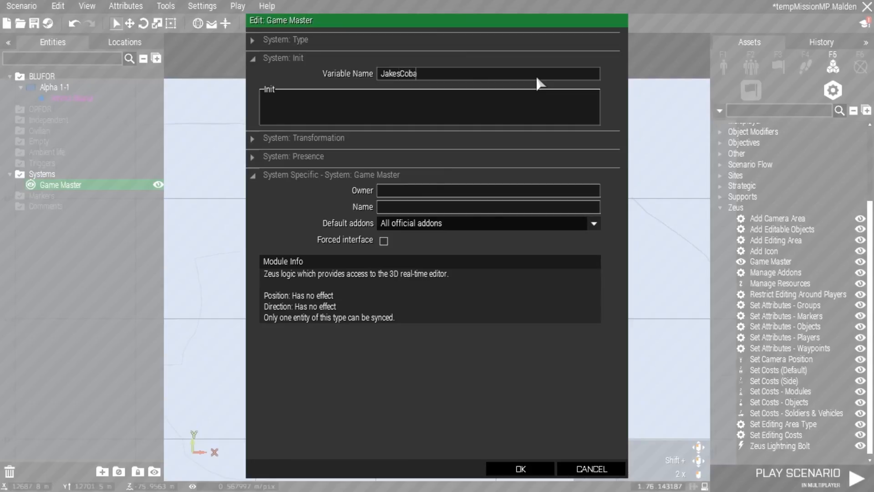
key("Backspace")
type("r")
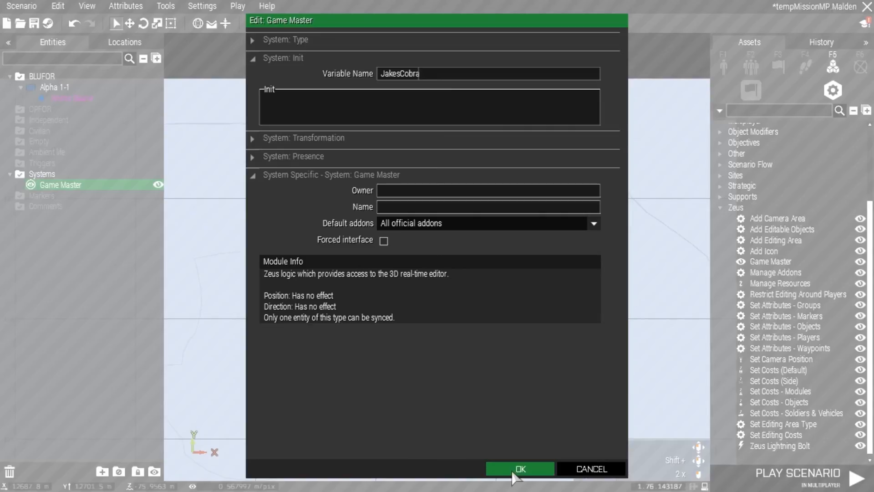
left_click(519, 468)
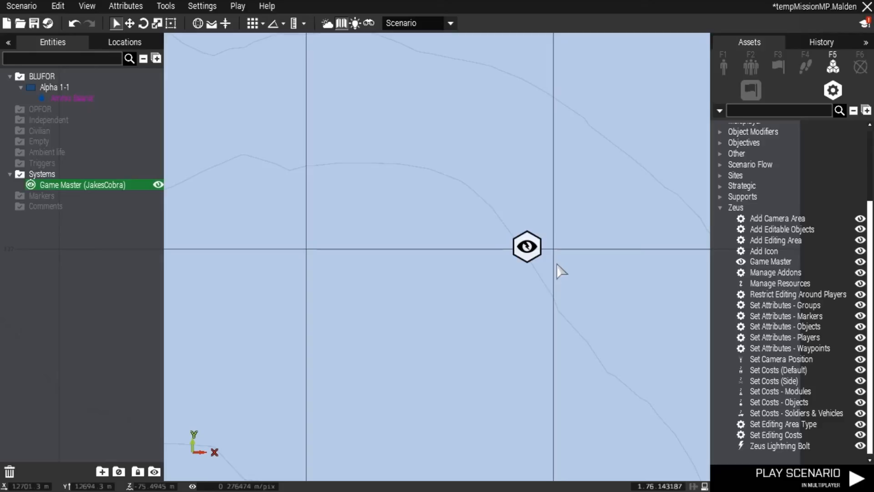
mouse_move(525, 246)
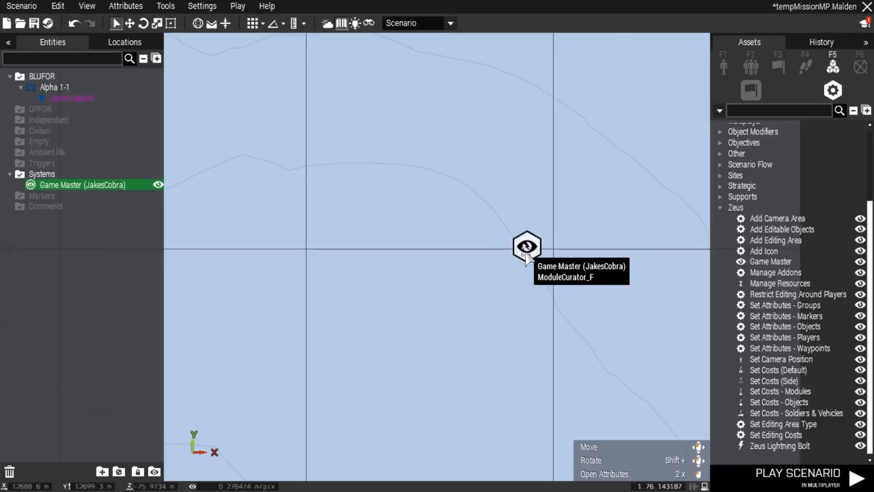
mouse_move(563, 192)
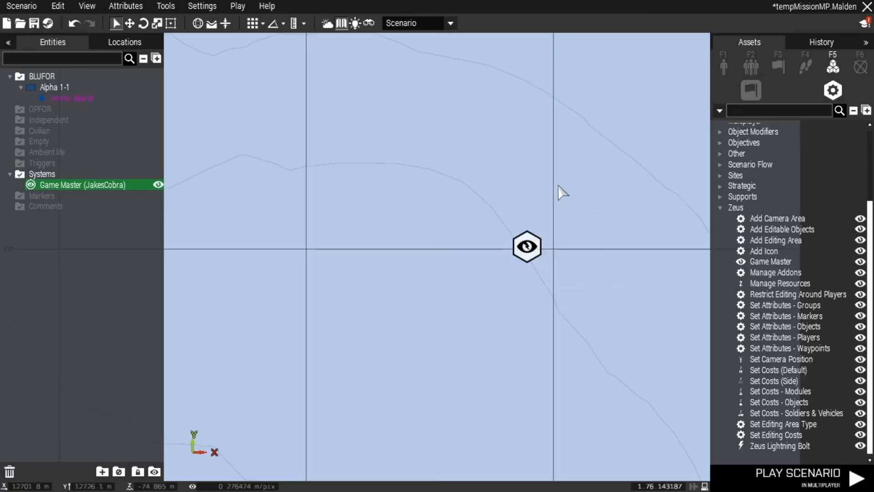
mouse_move(496, 213)
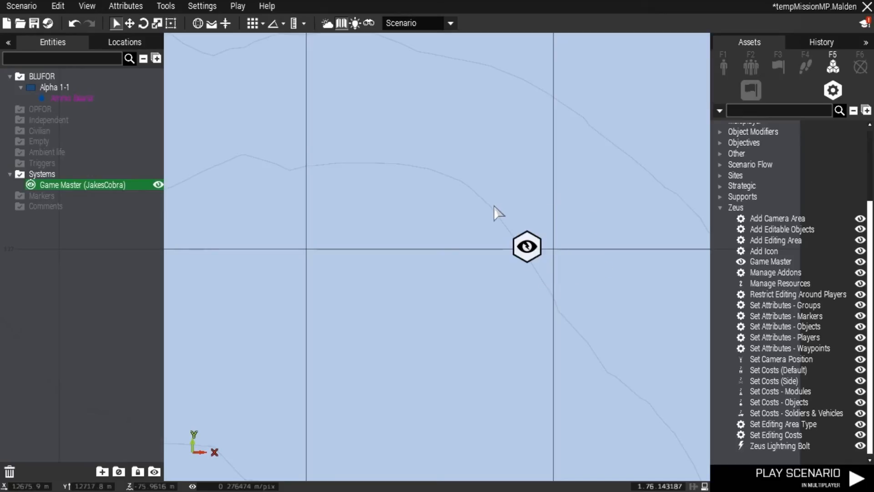
mouse_move(647, 247)
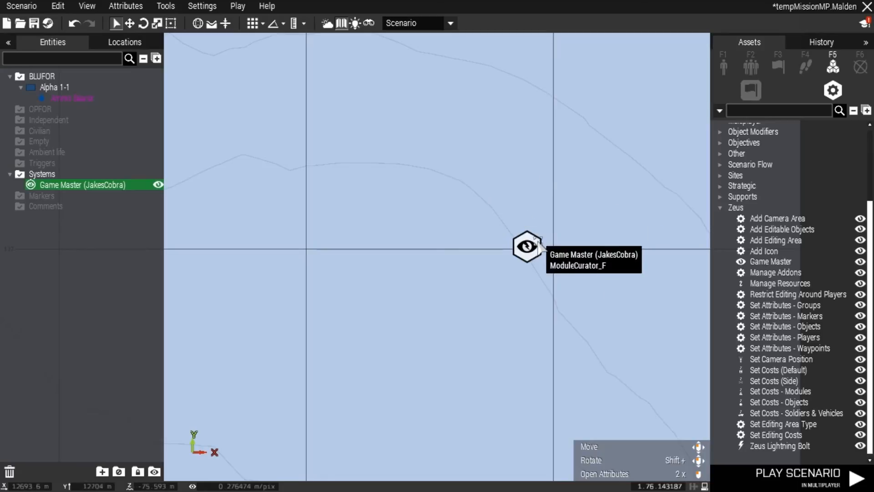
mouse_move(533, 251)
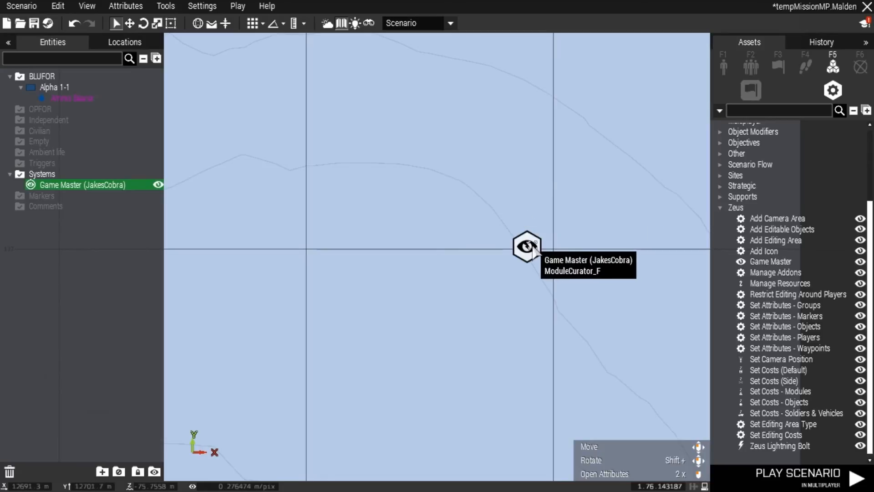
mouse_move(530, 246)
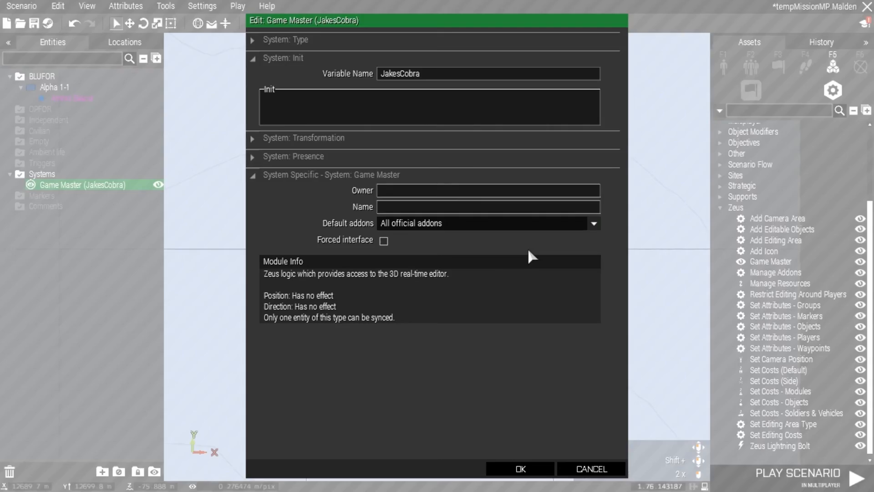
mouse_move(397, 216)
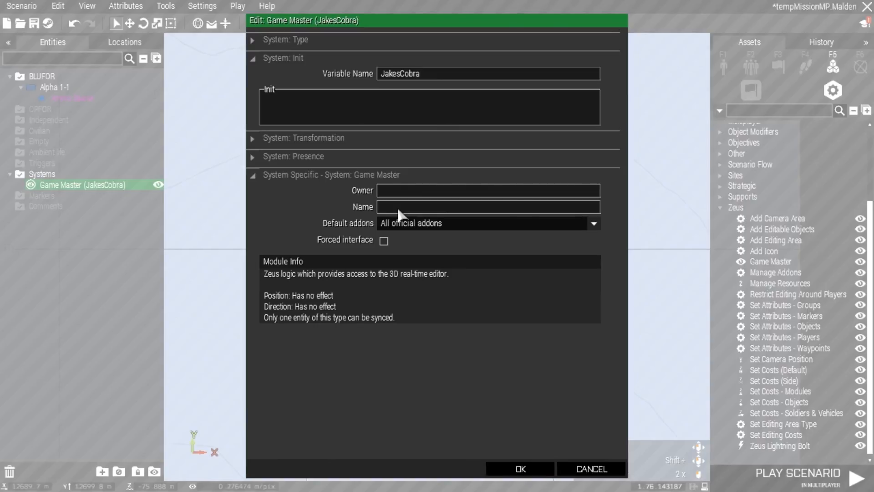
Enter 'Zeus' as the Game Master module's Name.
type("Zeus")
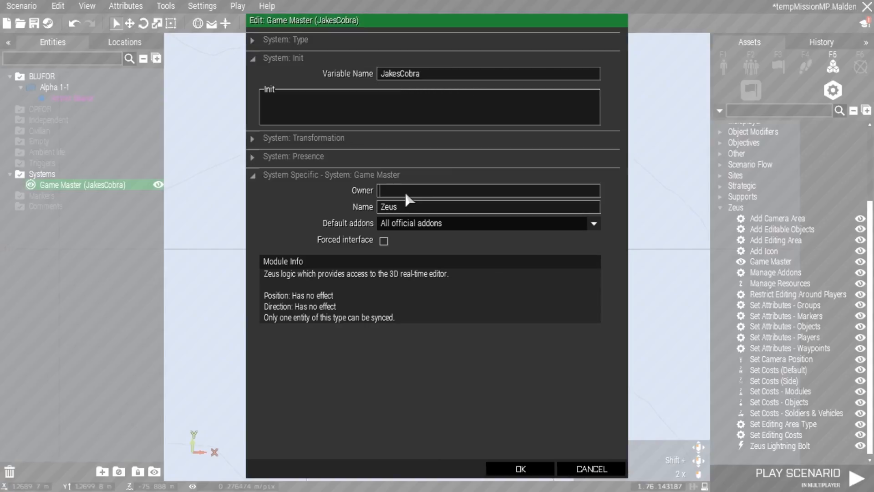
mouse_move(477, 267)
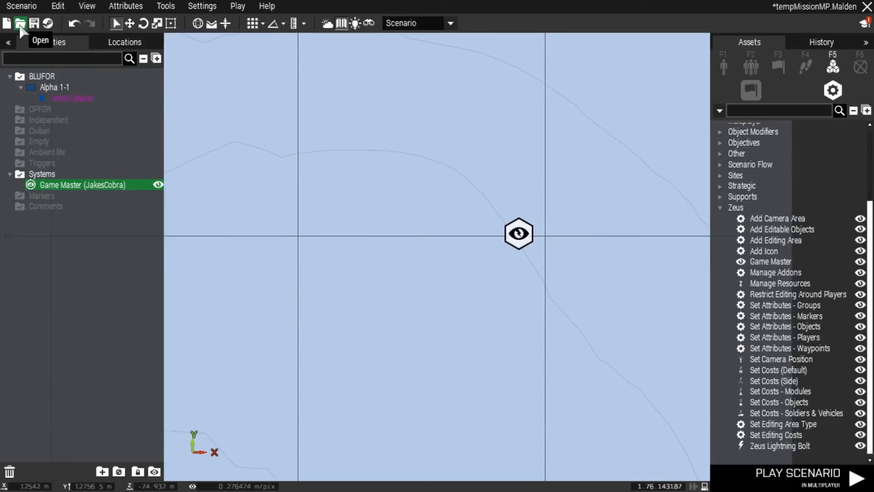
mouse_move(35, 23)
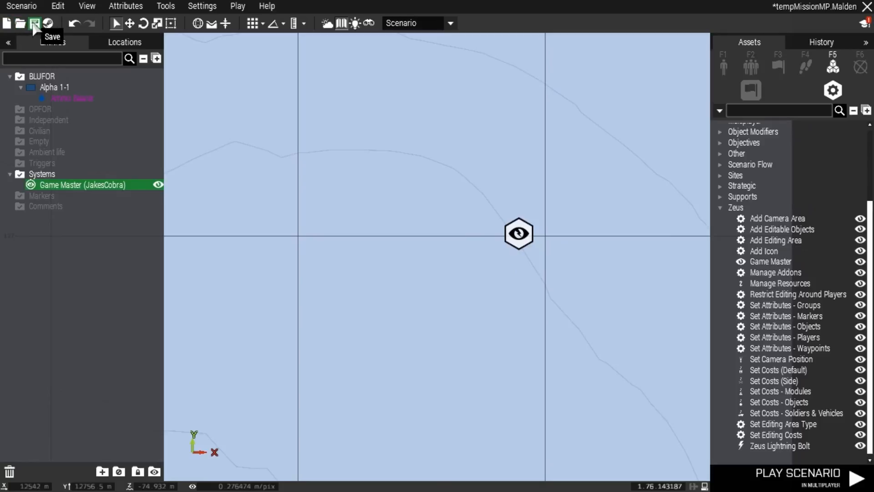
Save the mission, then close the editor and confirm shutting the server.
left_click(35, 23)
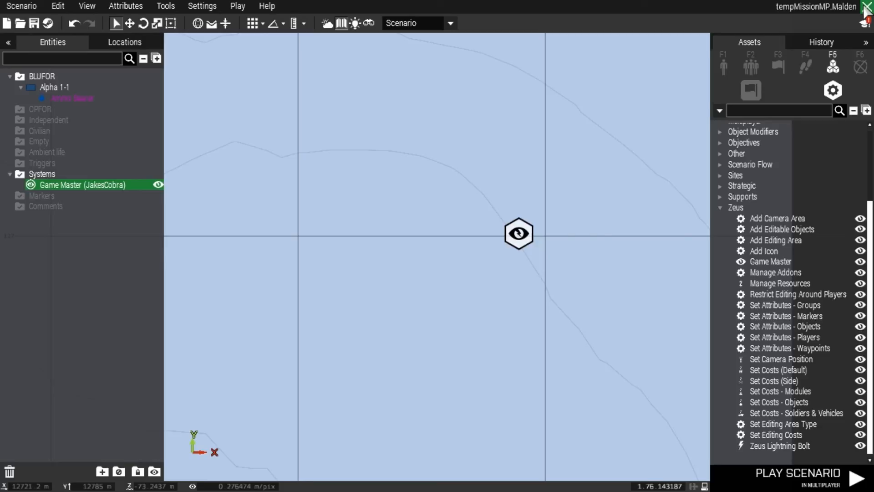
left_click(867, 6)
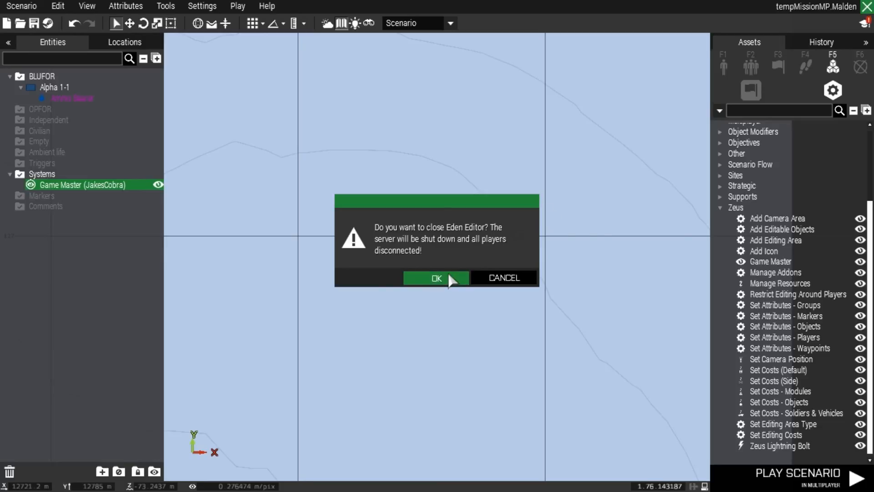
left_click(437, 278)
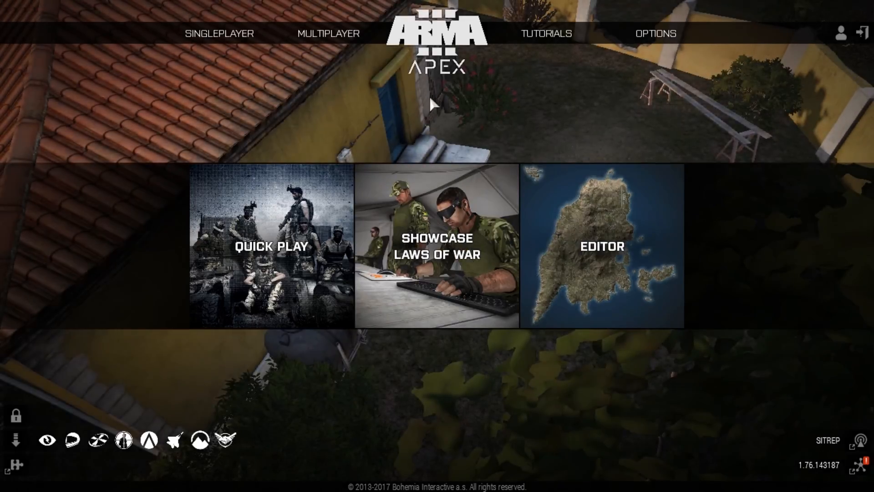
mouse_move(830, 33)
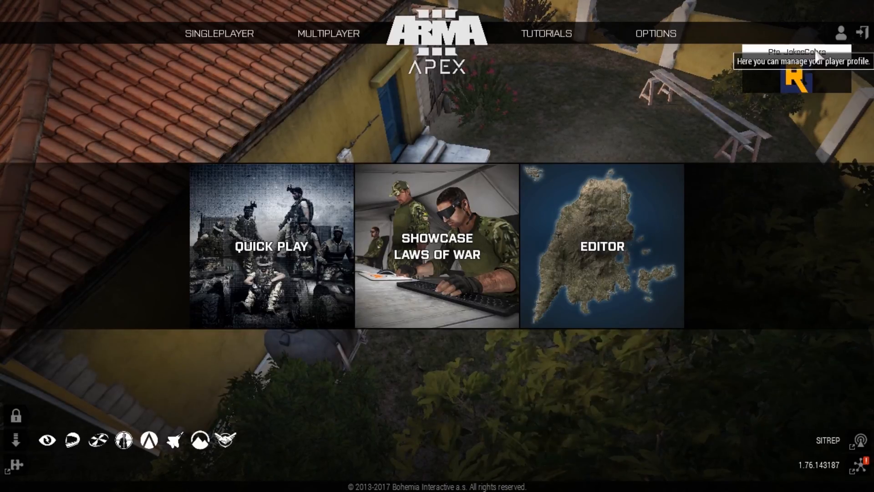
left_click(840, 33)
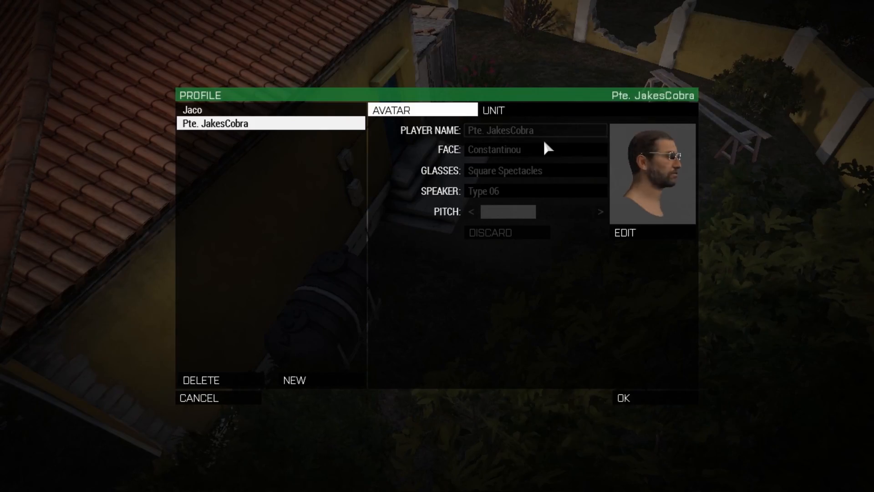
left_click(491, 110)
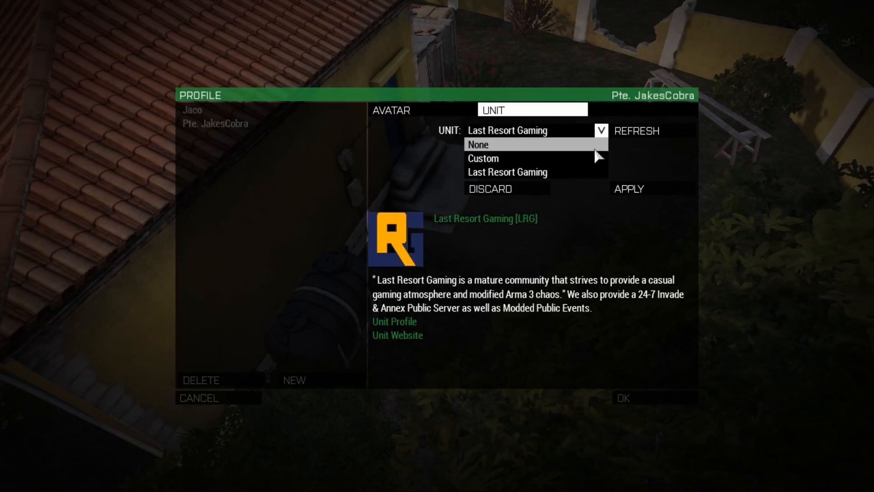
left_click(482, 158)
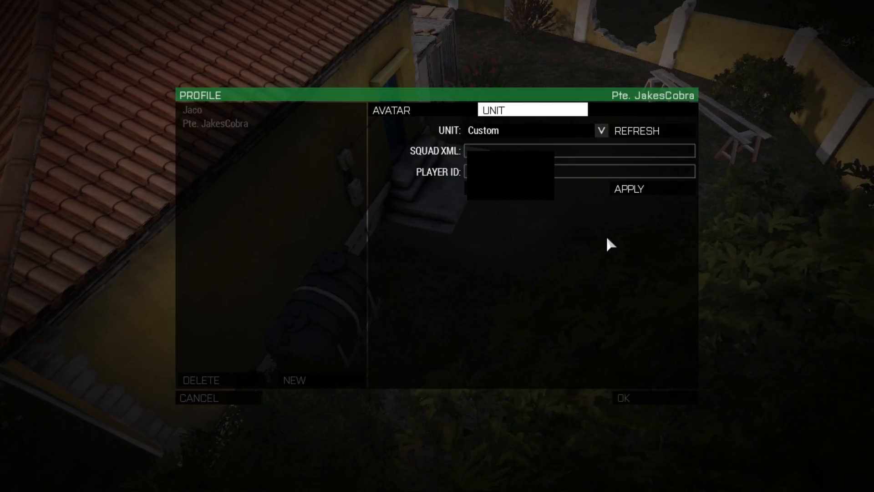
mouse_move(584, 181)
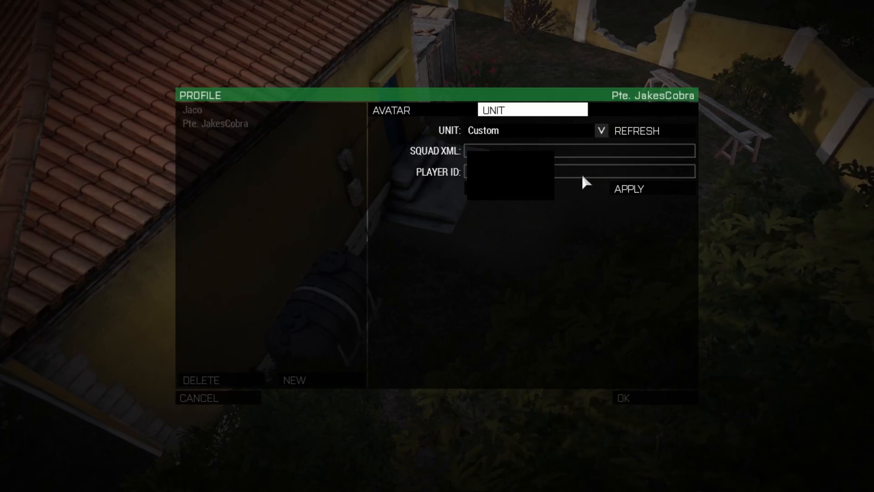
mouse_move(630, 377)
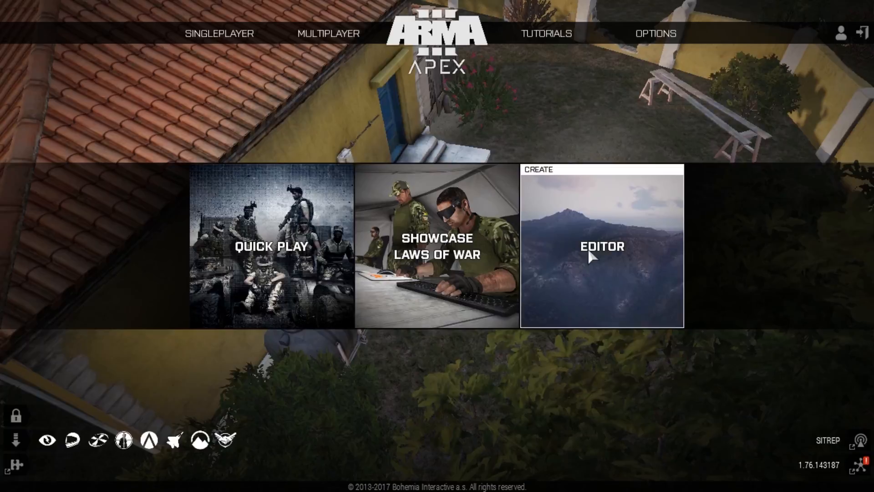
Relaunch the editor on Malden 2035 and load the tempMissionMP scenario.
left_click(601, 245)
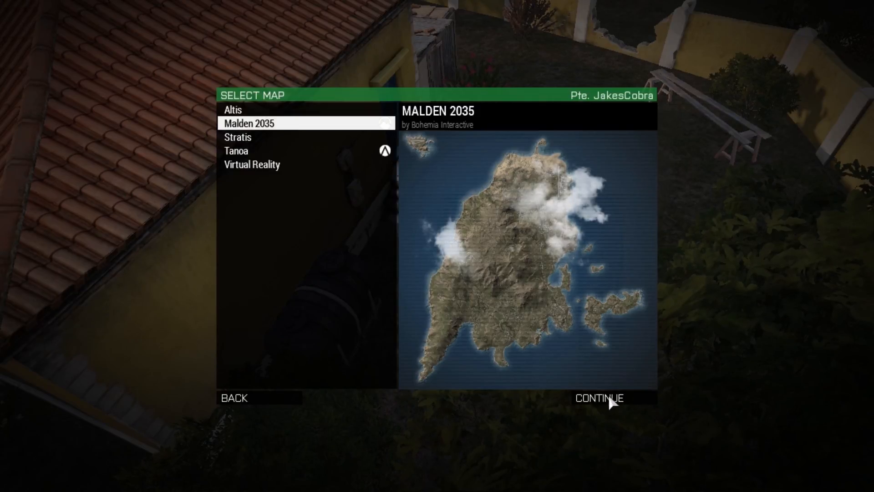
left_click(599, 398)
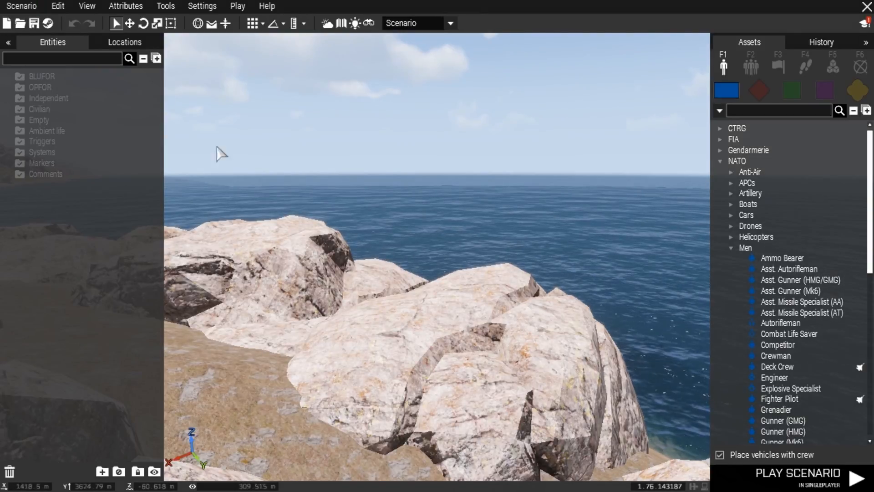
mouse_move(21, 23)
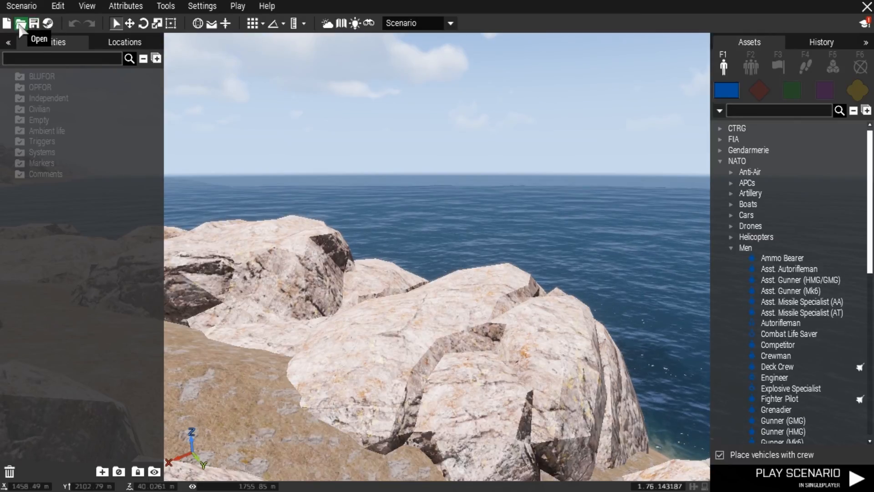
left_click(20, 23)
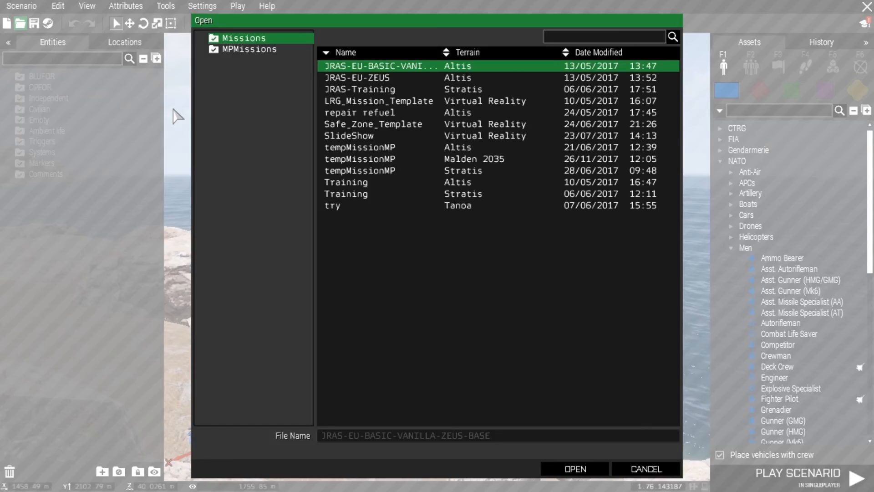
mouse_move(325, 168)
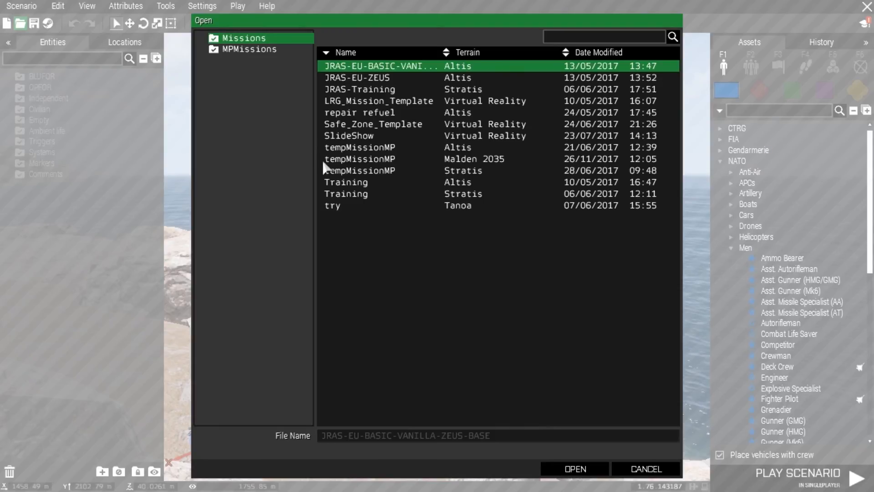
left_click(359, 159)
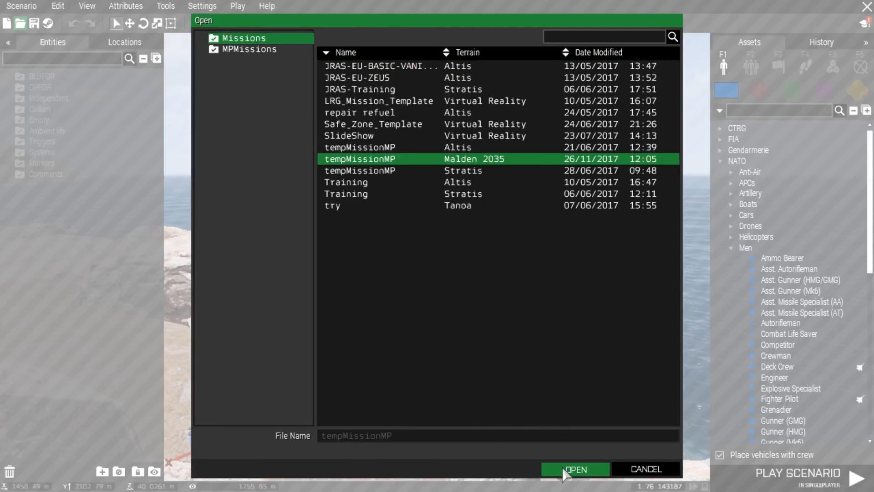
left_click(575, 468)
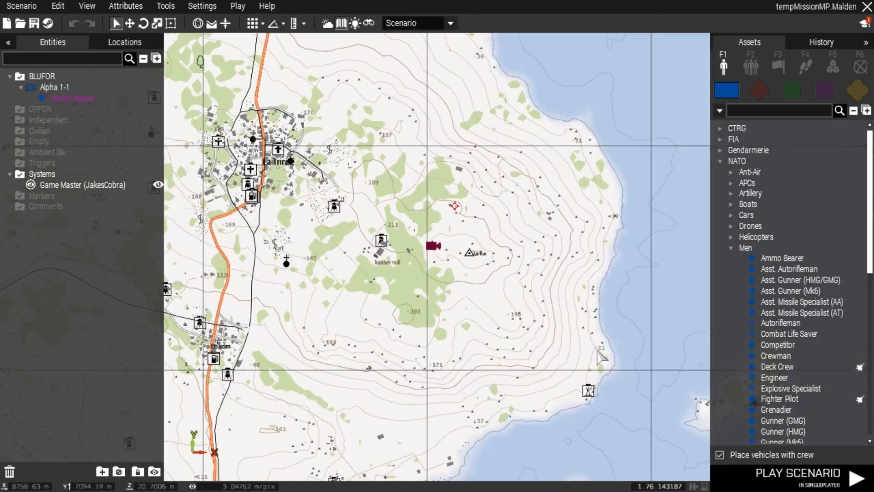
Review the Game Master attributes (JakesCobra, Zeus, official addons) and accept them unchanged.
scroll("down", 3)
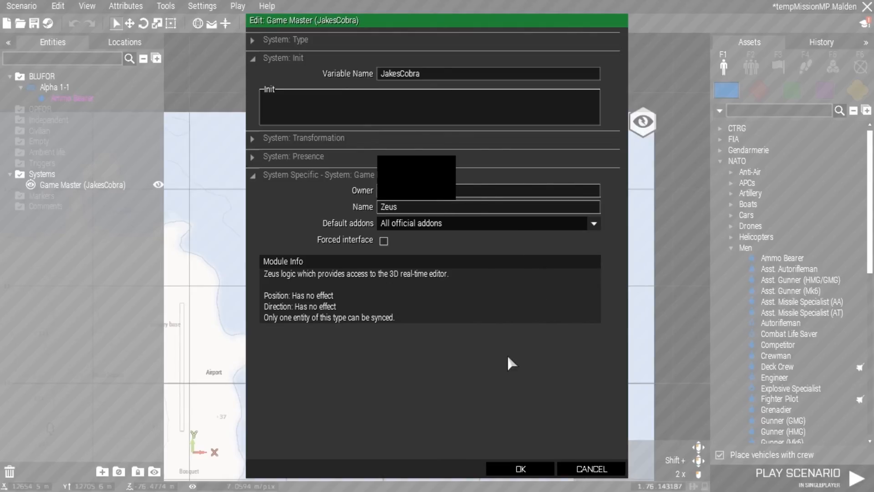
left_click(519, 469)
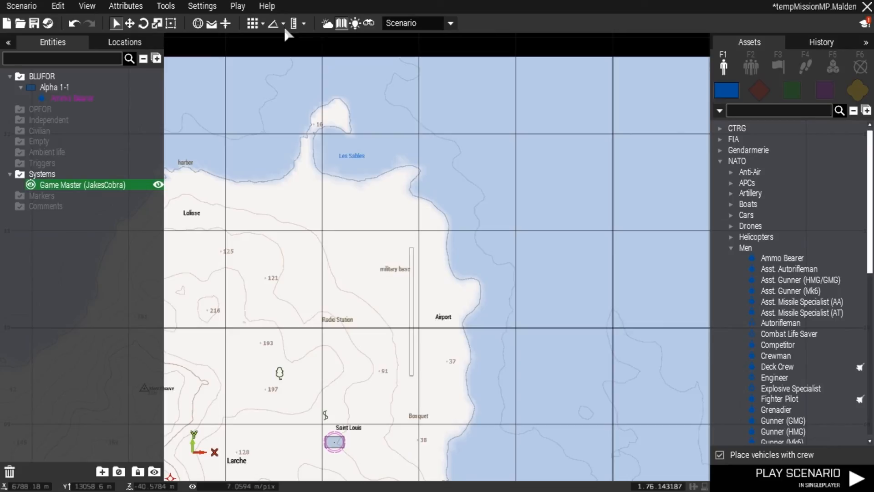
Choose Play in Multiplayer (MP) to reach the LAN host server setup.
left_click(237, 6)
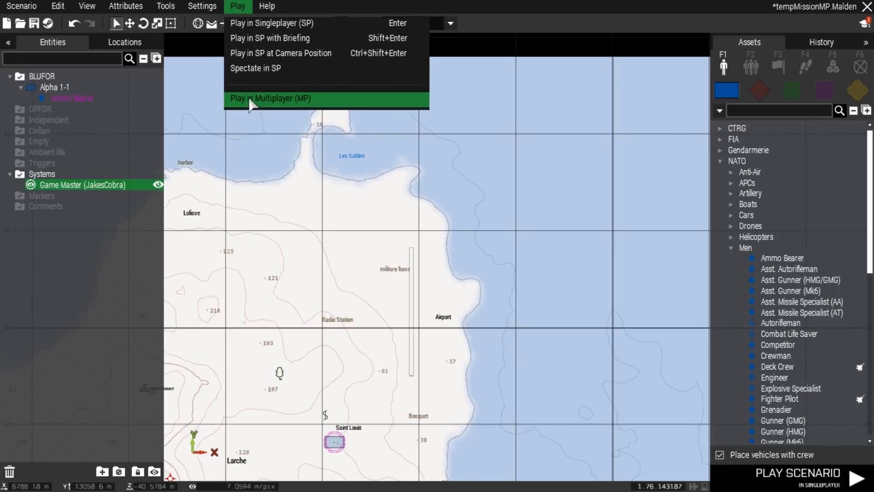
left_click(271, 98)
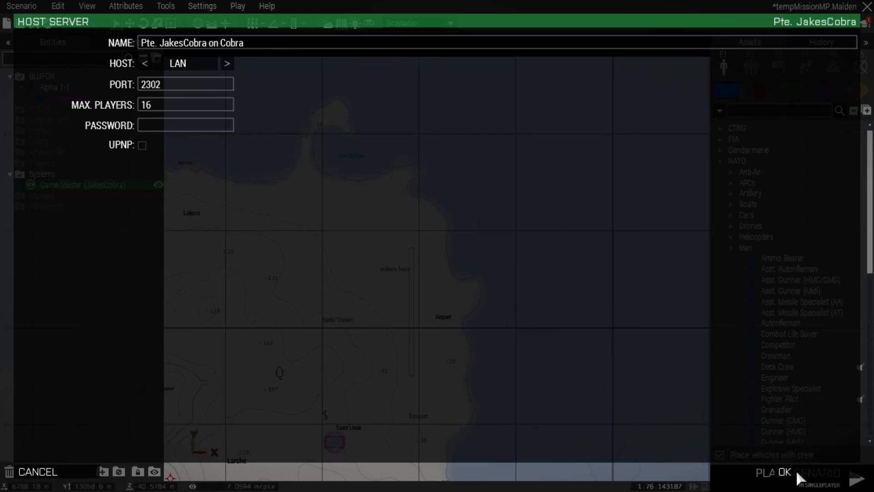
Host the LAN server and enter the mission as Alpha 1-1 group leader.
left_click(772, 472)
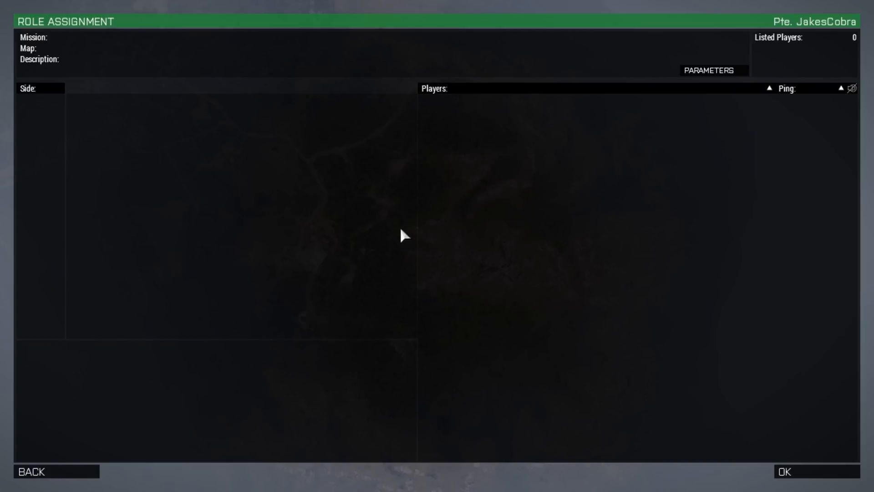
mouse_move(332, 141)
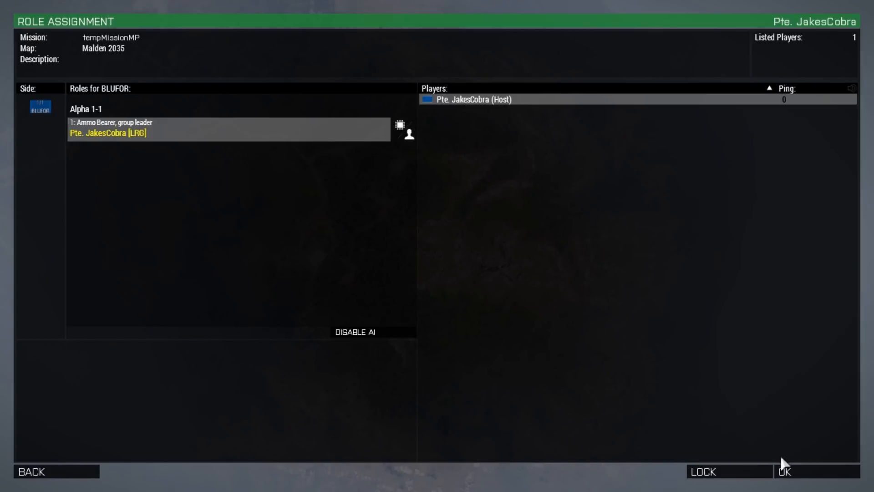
left_click(784, 471)
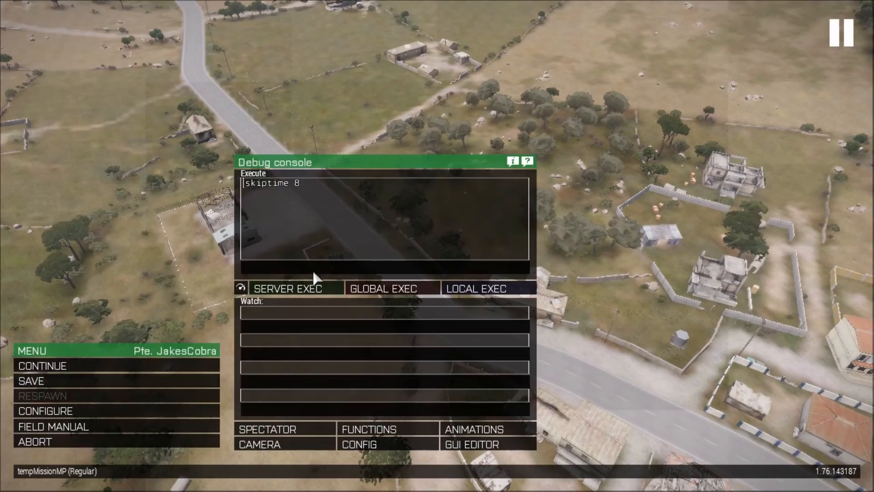
Abort the hosted mission for all players and continue past the debriefing.
left_click(35, 441)
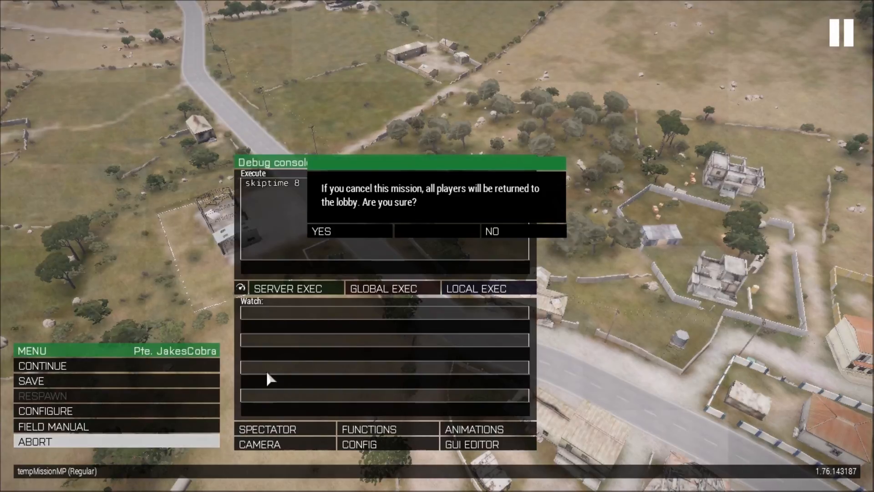
left_click(321, 230)
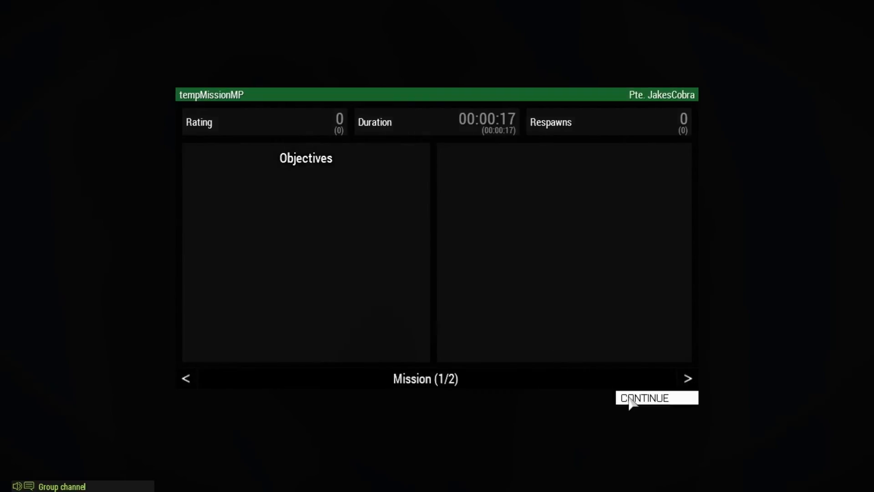
left_click(655, 398)
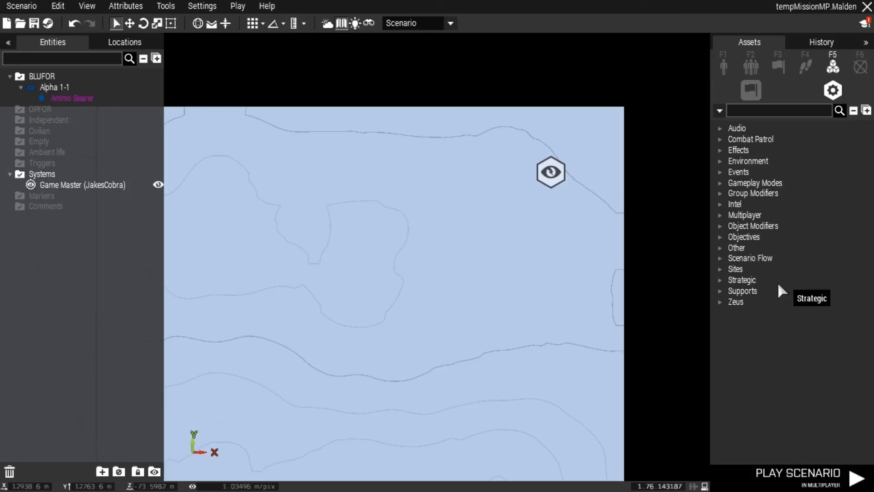
Place a Zeus Add Editable Objects module beside the Game Master and open its attributes.
left_click(735, 301)
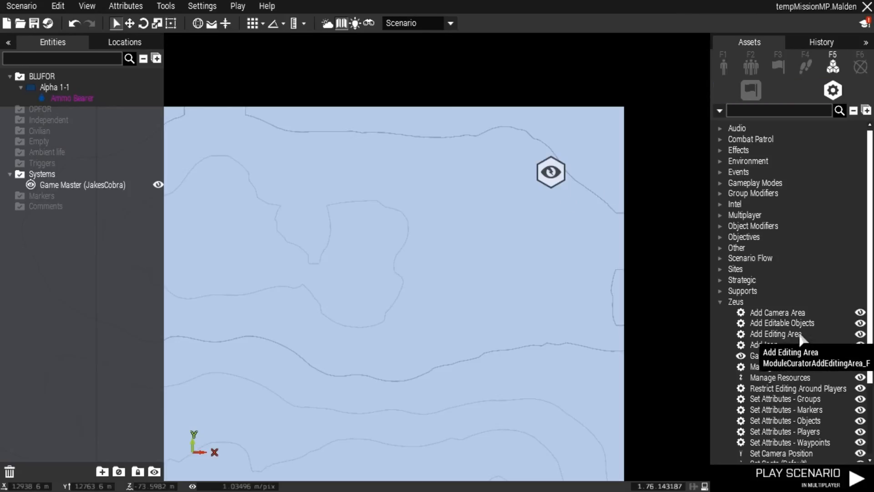
left_click(782, 322)
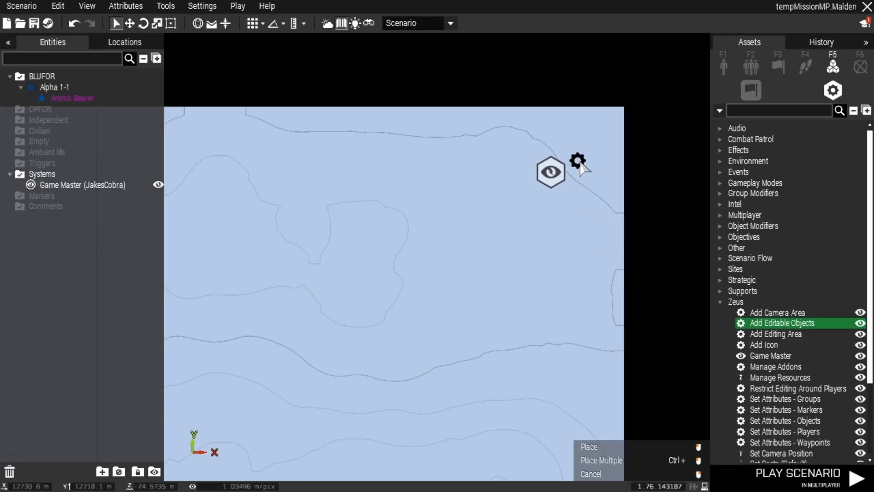
left_click(588, 446)
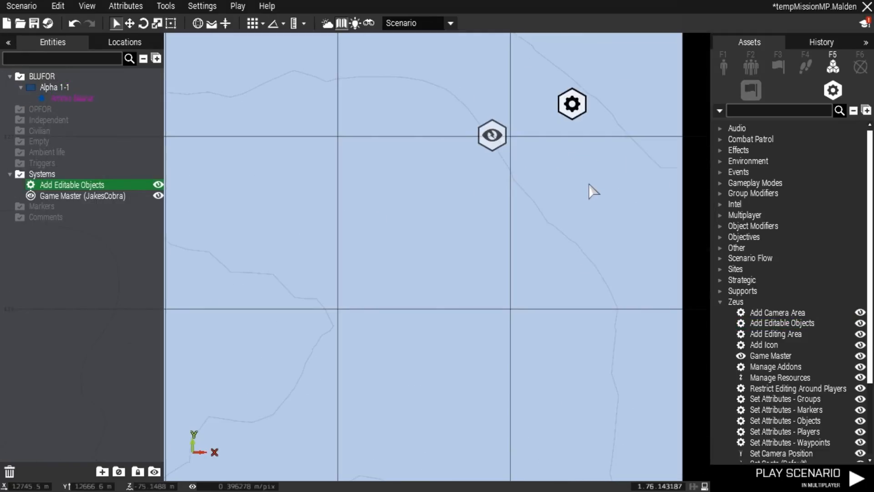
double_click(71, 184)
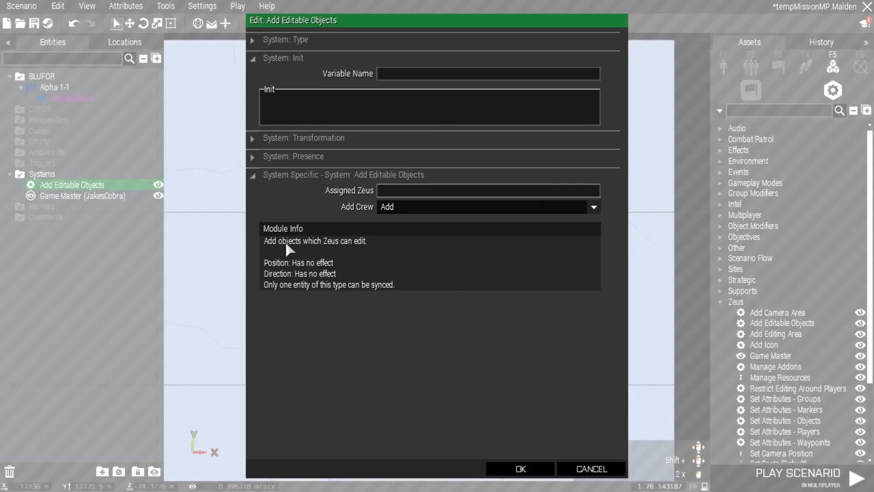
mouse_move(334, 249)
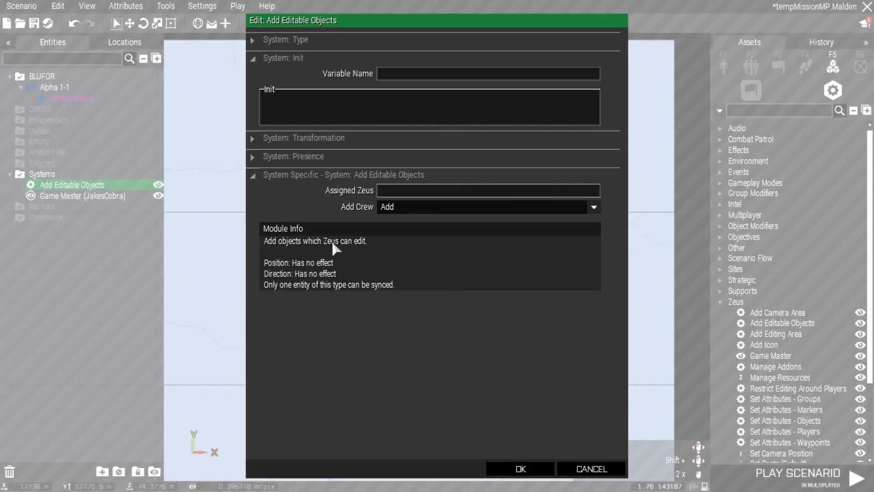
mouse_move(361, 257)
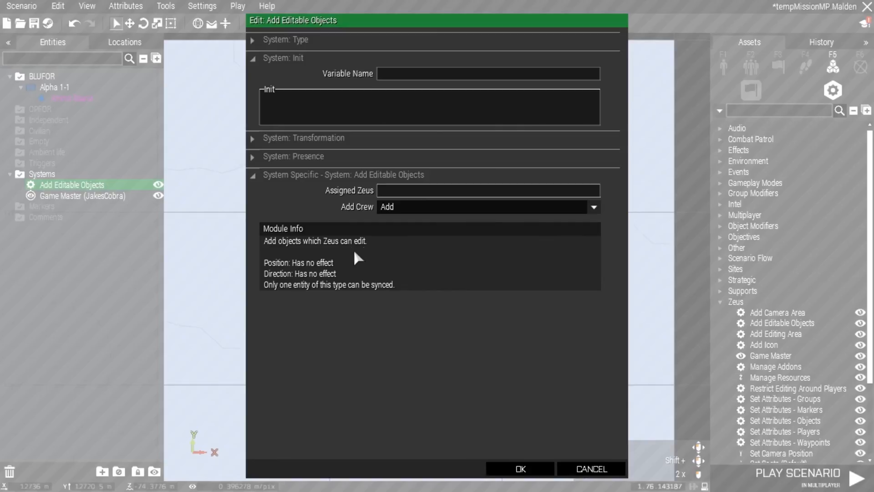
mouse_move(327, 251)
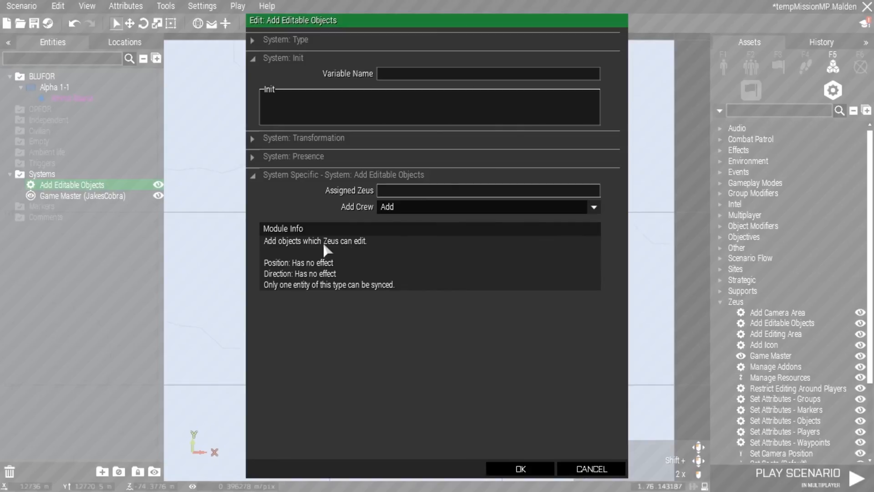
mouse_move(404, 217)
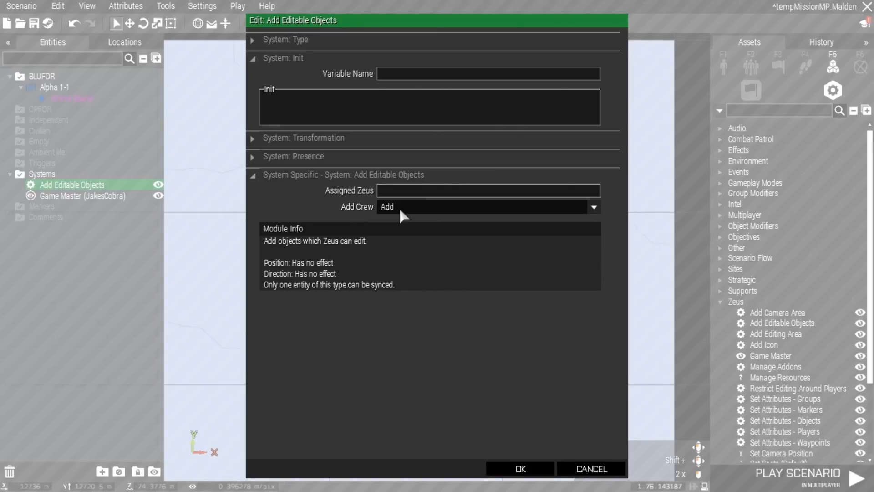
mouse_move(367, 218)
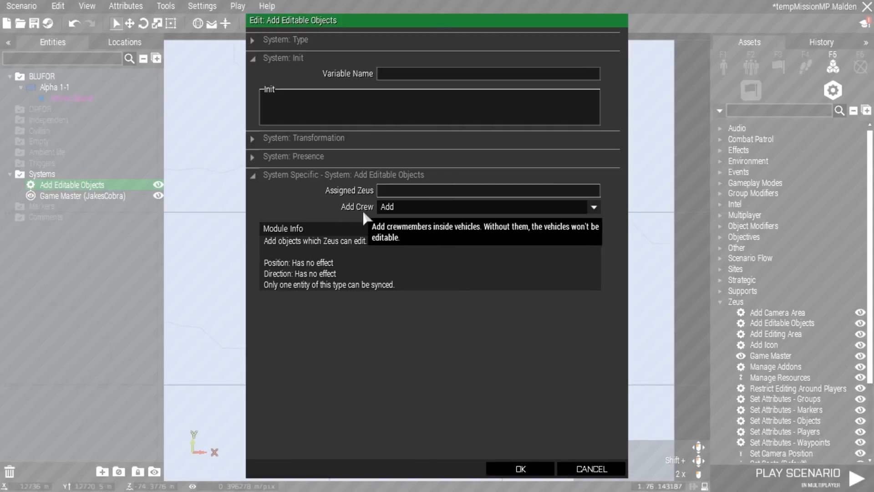
mouse_move(371, 266)
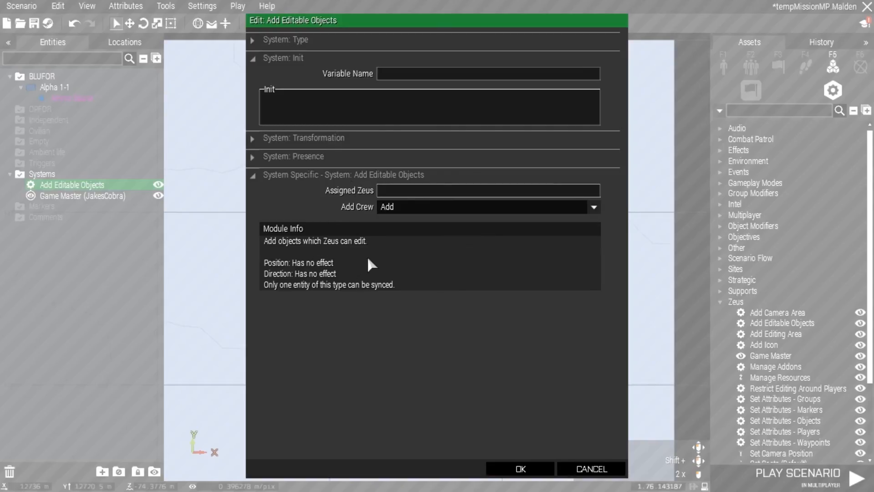
mouse_move(382, 208)
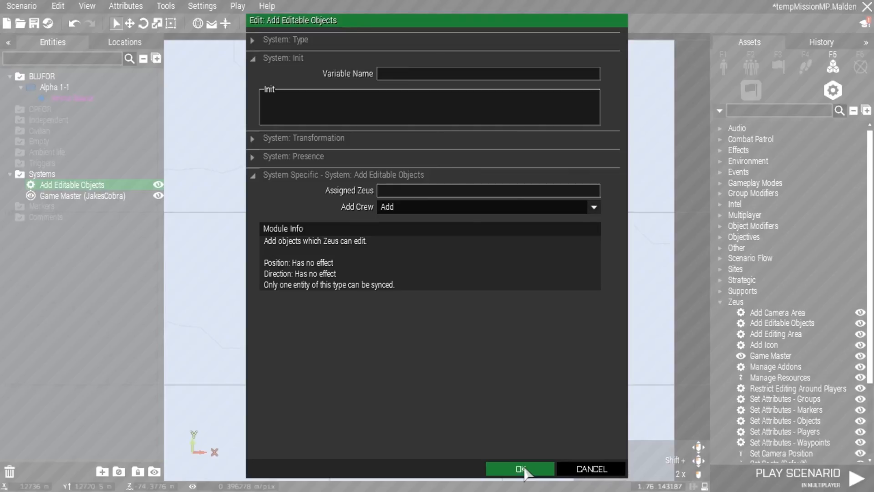
Accept the Add Editable Objects module's default attributes without changes.
left_click(519, 468)
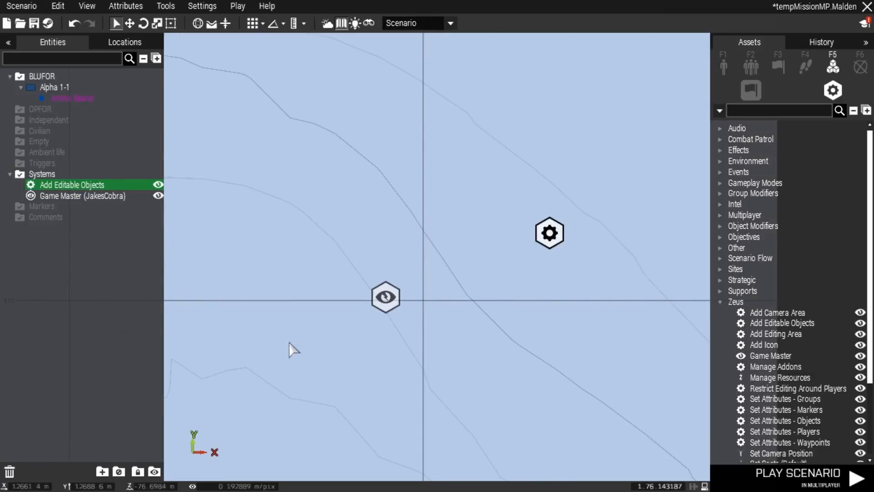
mouse_move(507, 282)
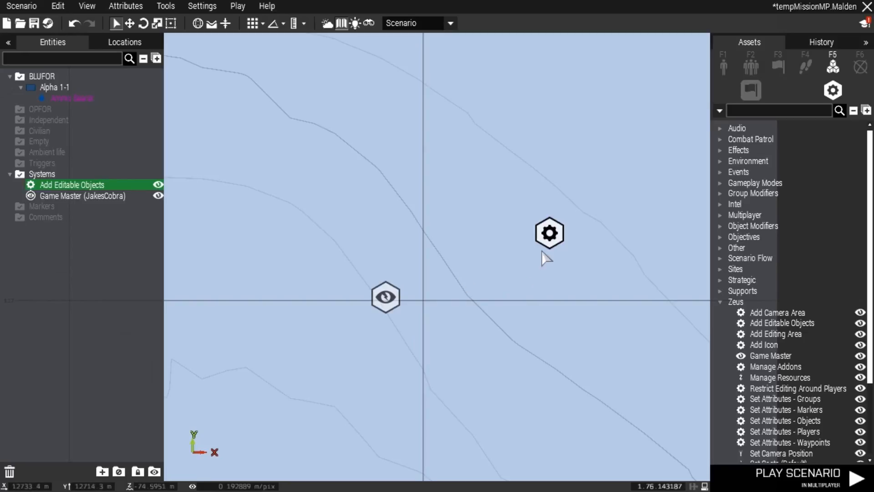
mouse_move(385, 297)
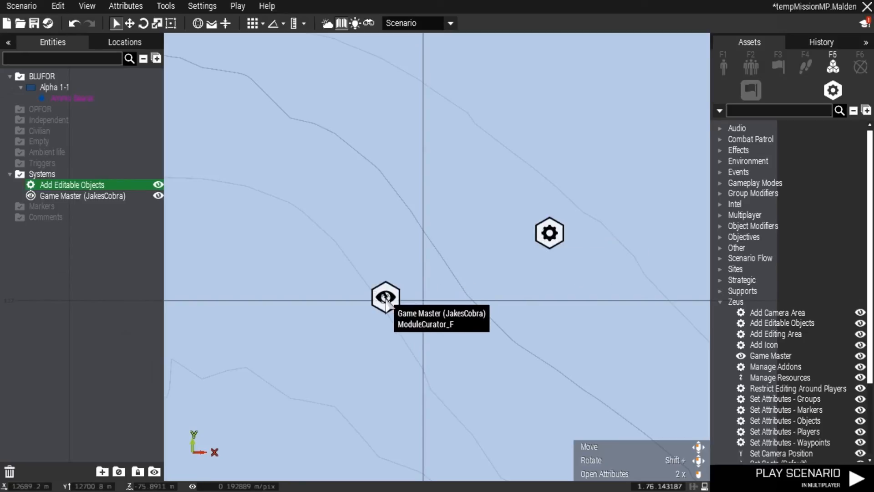
Sync the Game Master module to Add Editable Objects and reopen its attributes.
right_click(385, 297)
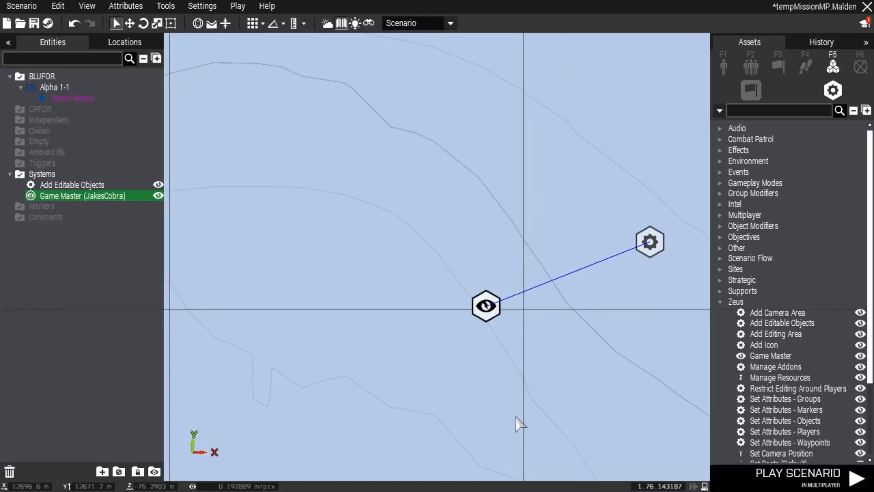
mouse_move(486, 306)
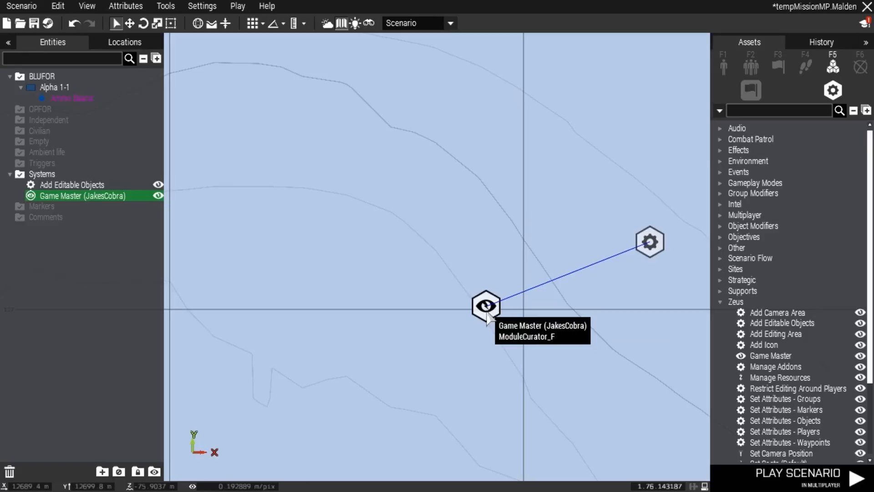
mouse_move(599, 305)
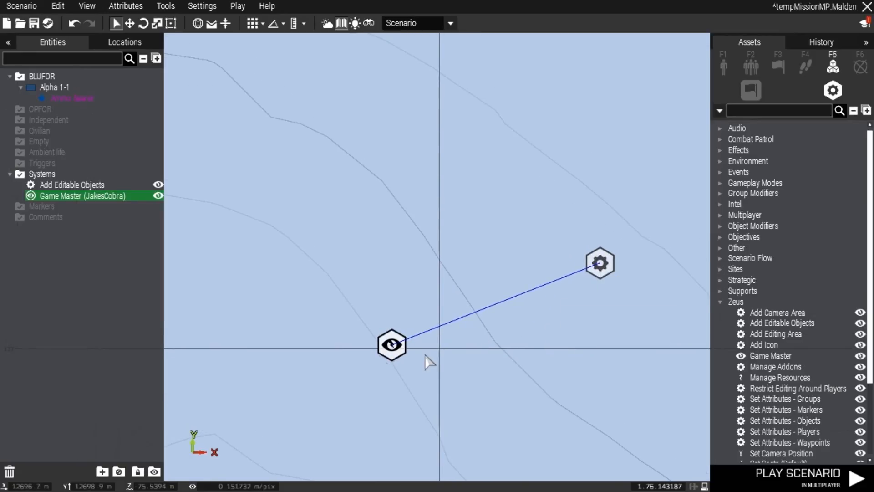
mouse_move(407, 377)
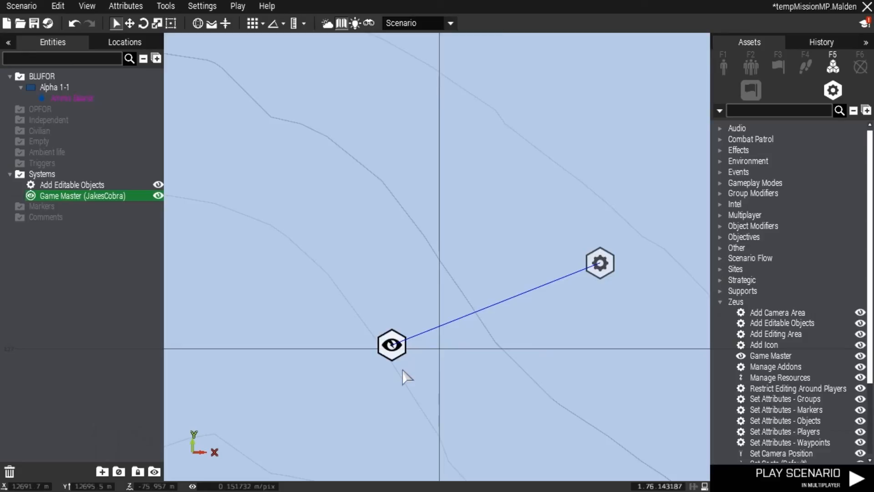
double_click(391, 344)
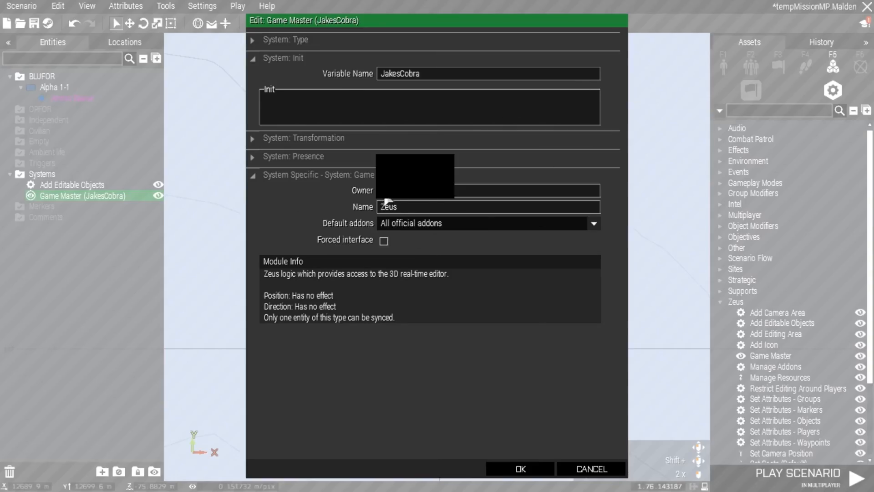
mouse_move(426, 218)
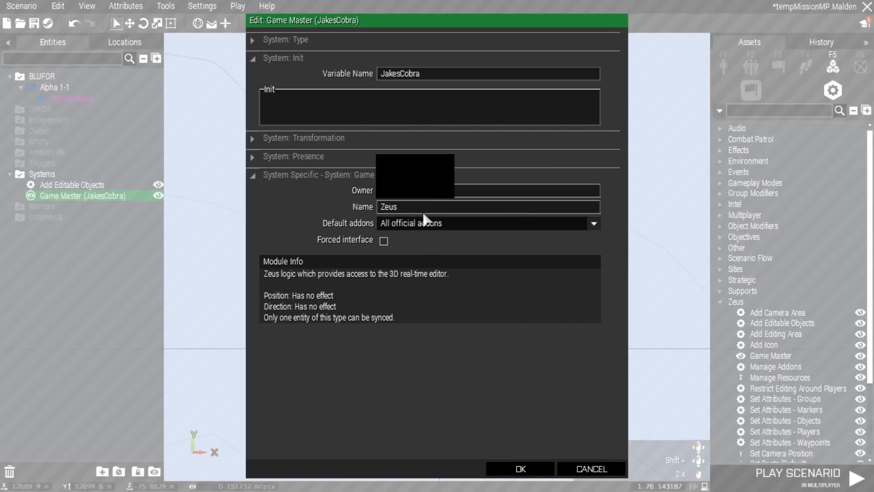
mouse_move(496, 422)
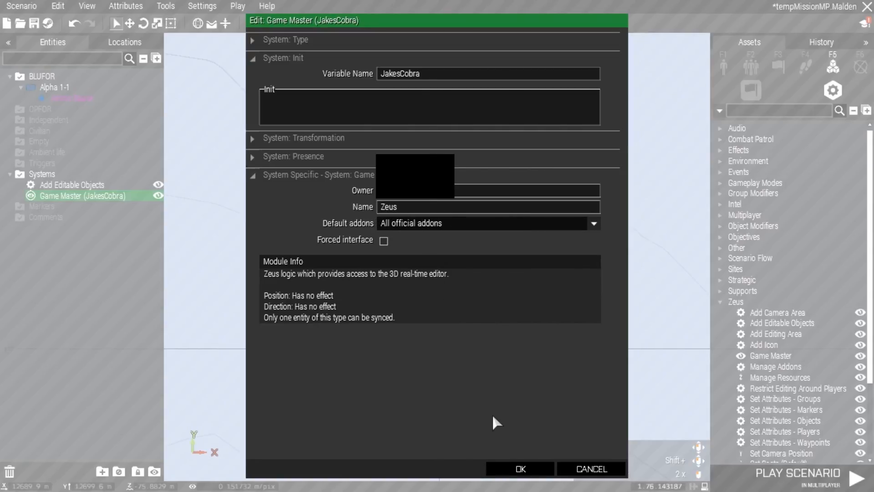
mouse_move(510, 461)
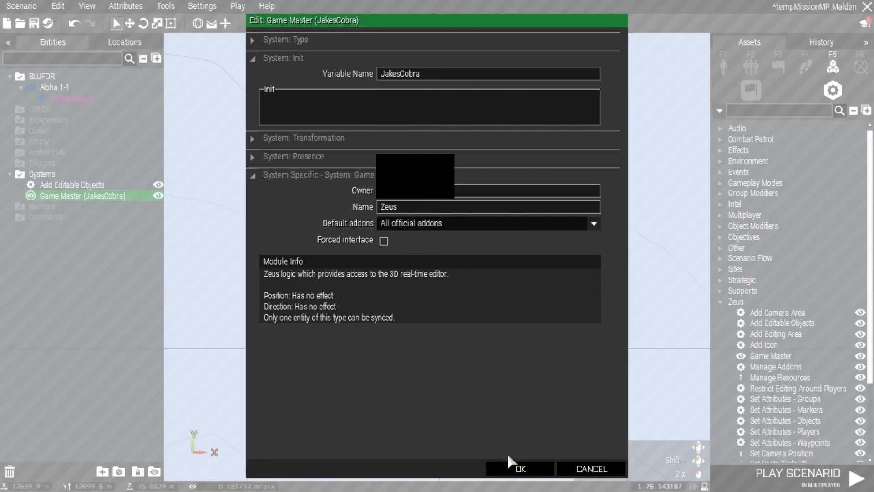
Close the Zeus Game Master attributes unchanged with OK.
left_click(518, 468)
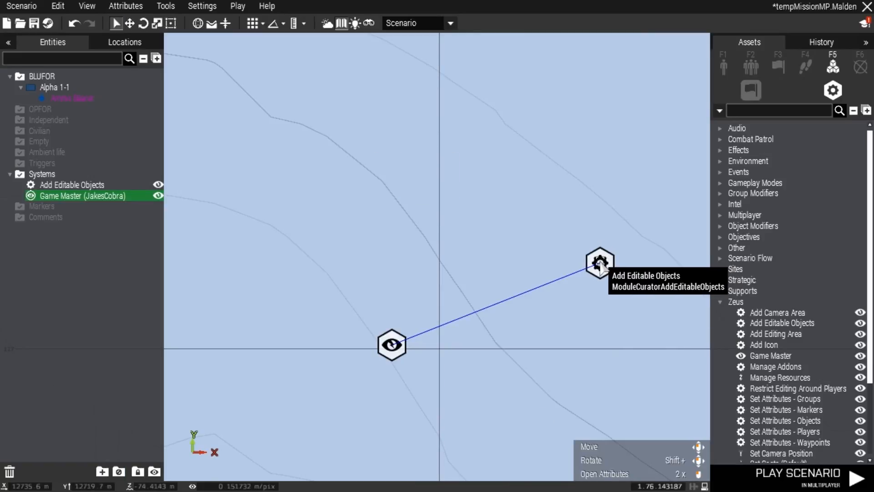
double_click(599, 263)
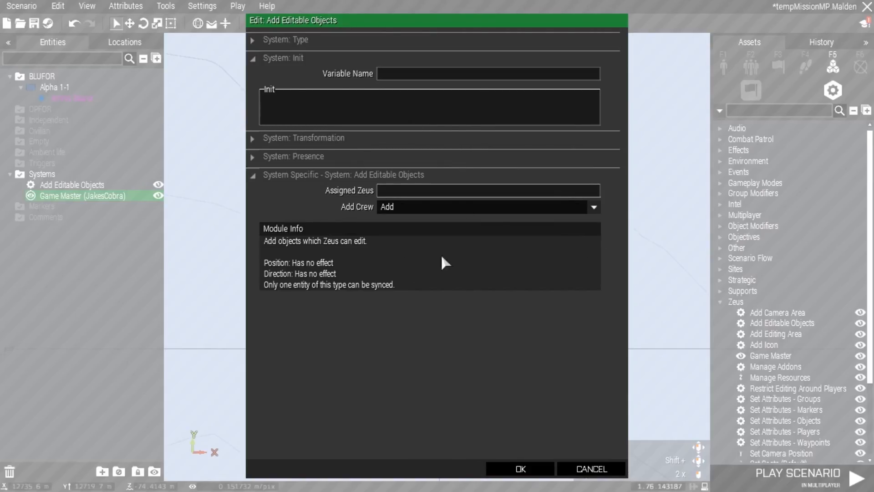
left_click(519, 468)
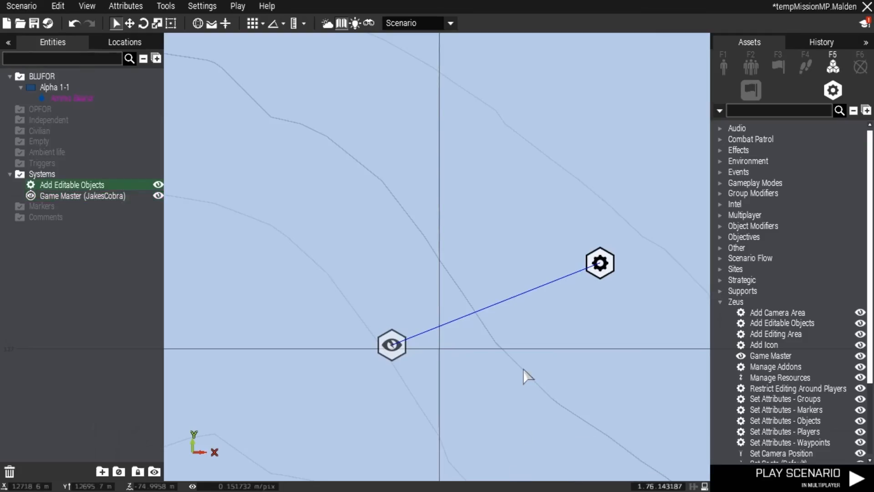
right_click(391, 344)
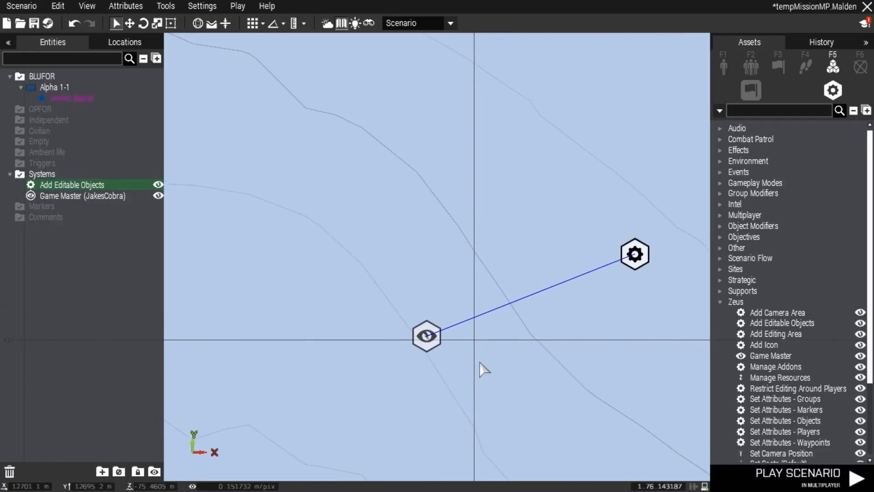
mouse_move(427, 336)
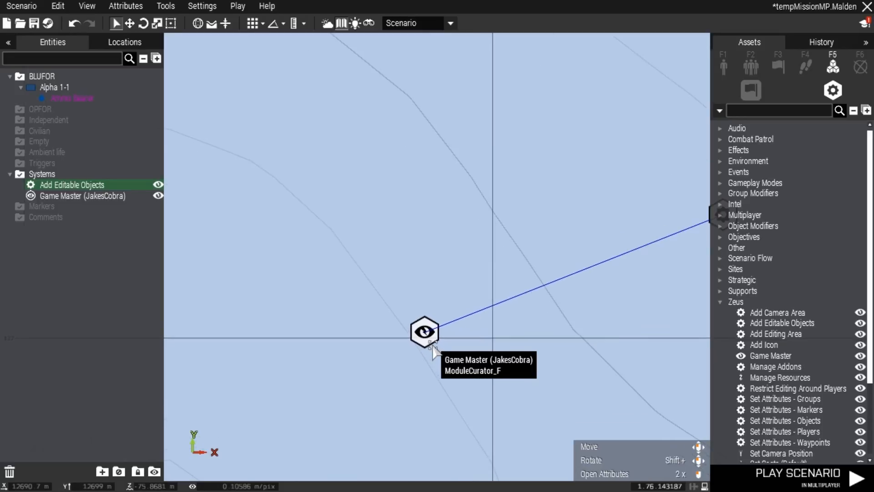
mouse_move(469, 351)
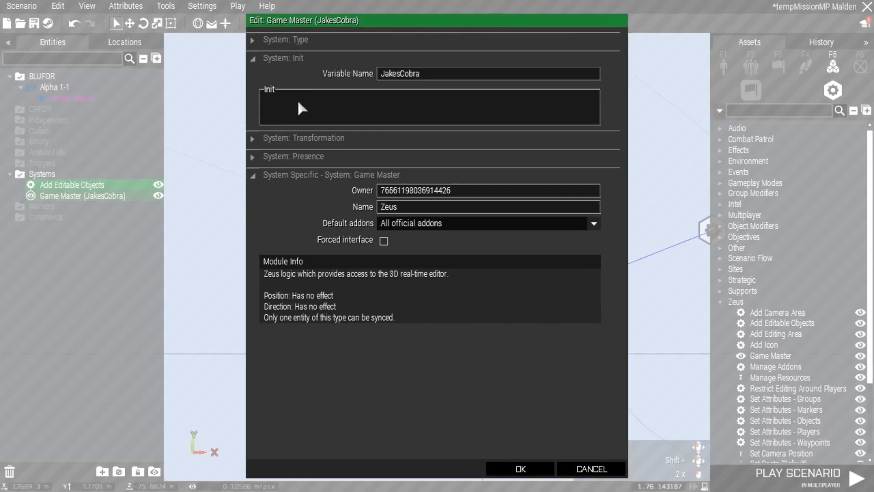
mouse_move(390, 108)
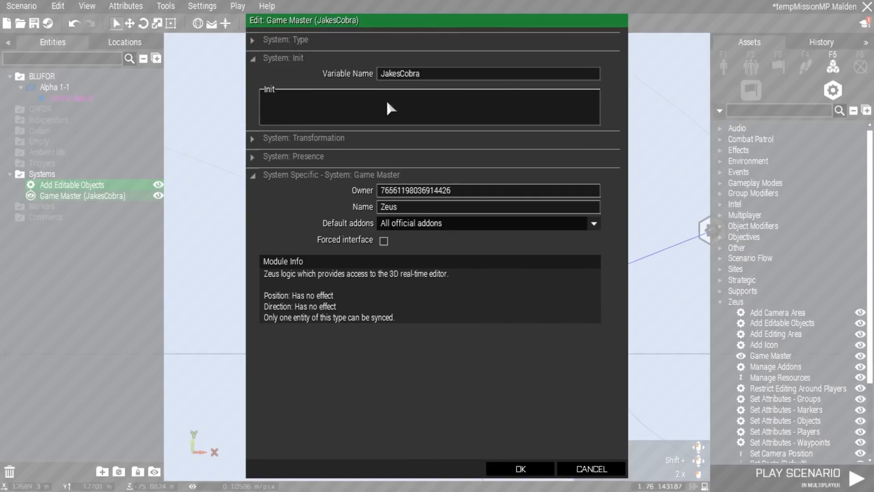
mouse_move(500, 114)
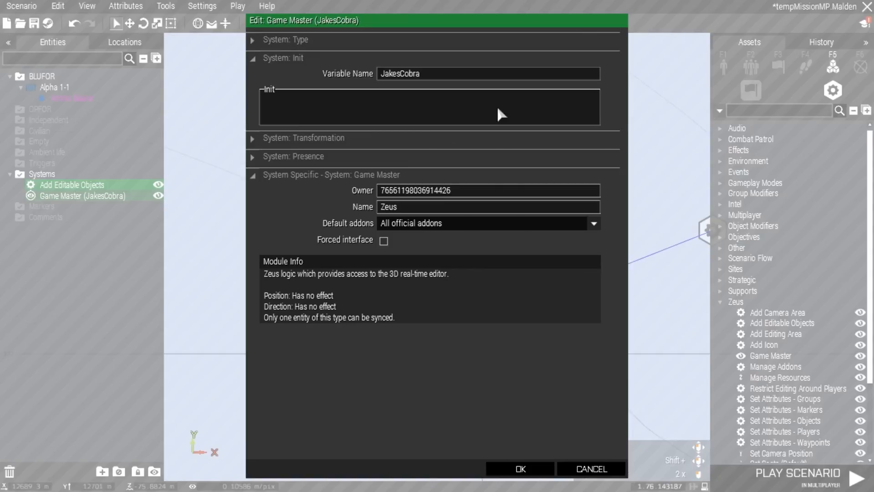
mouse_move(545, 114)
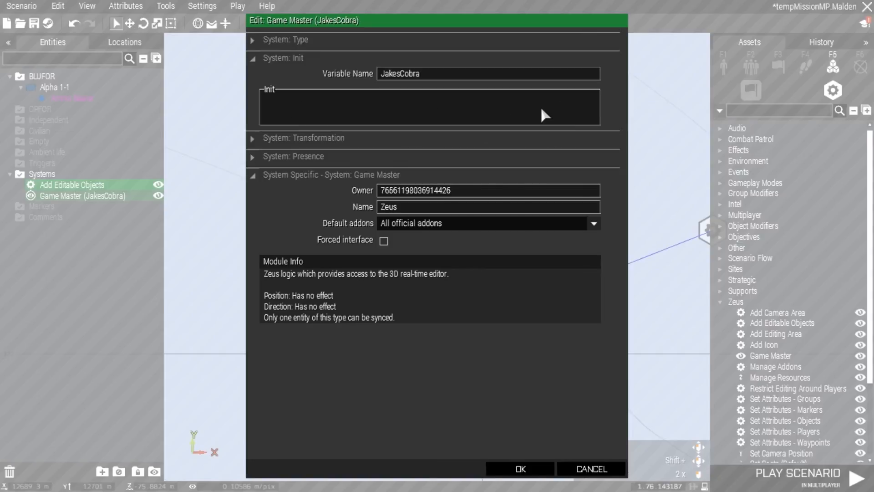
mouse_move(519, 468)
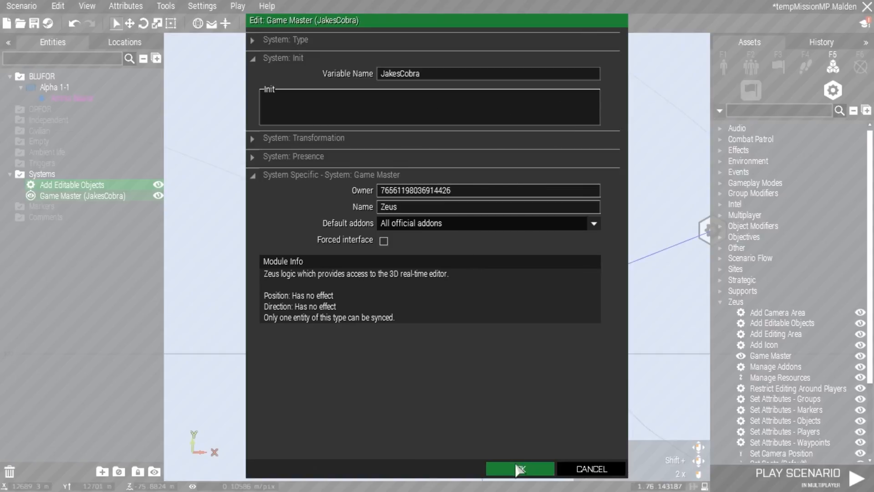
left_click(518, 468)
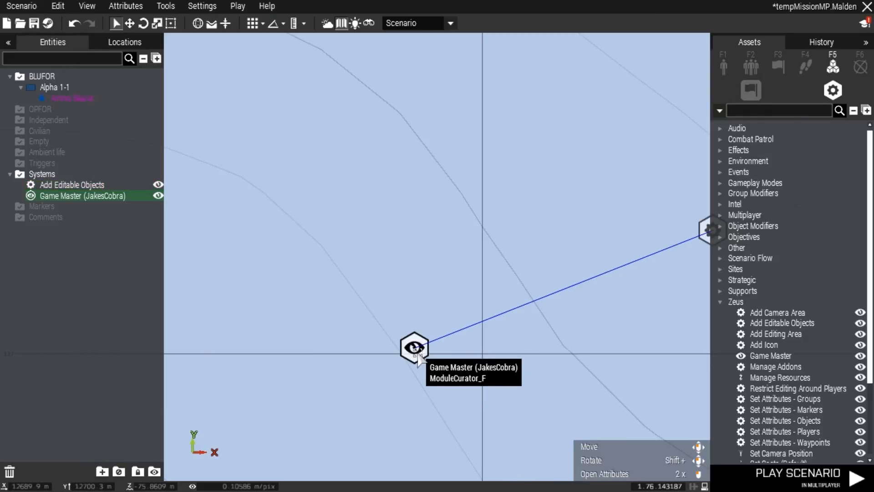
mouse_move(398, 368)
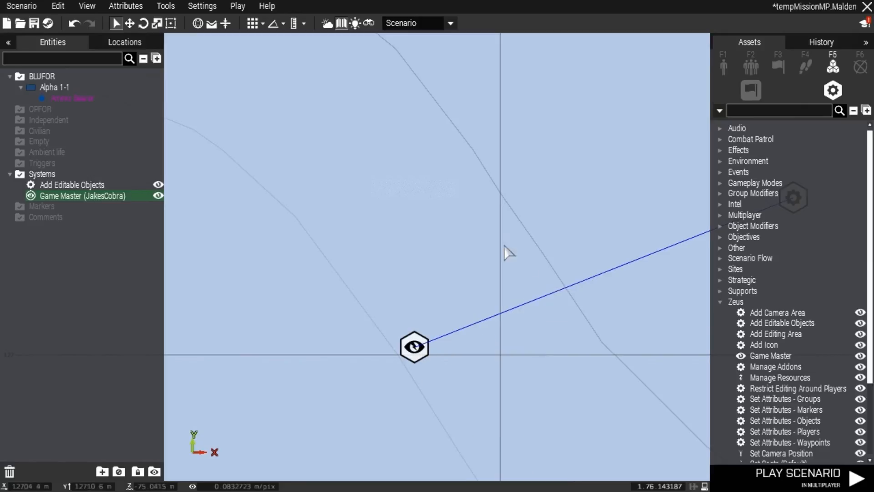
mouse_move(453, 385)
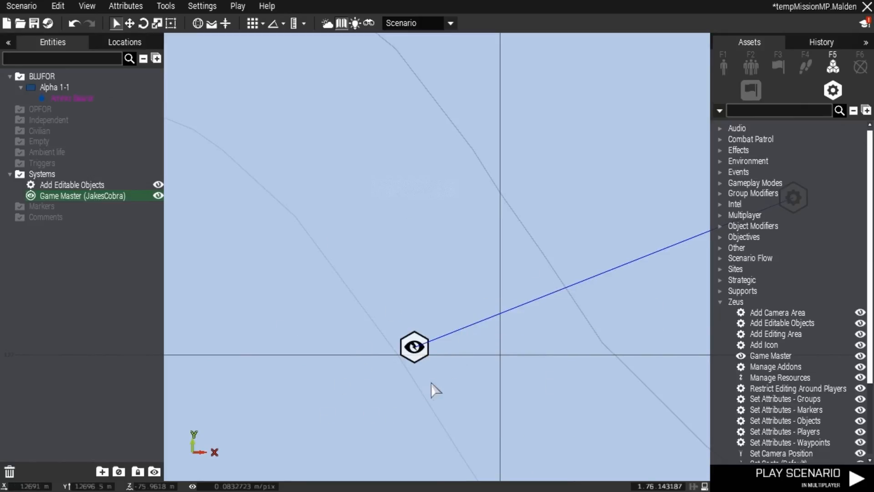
double_click(415, 346)
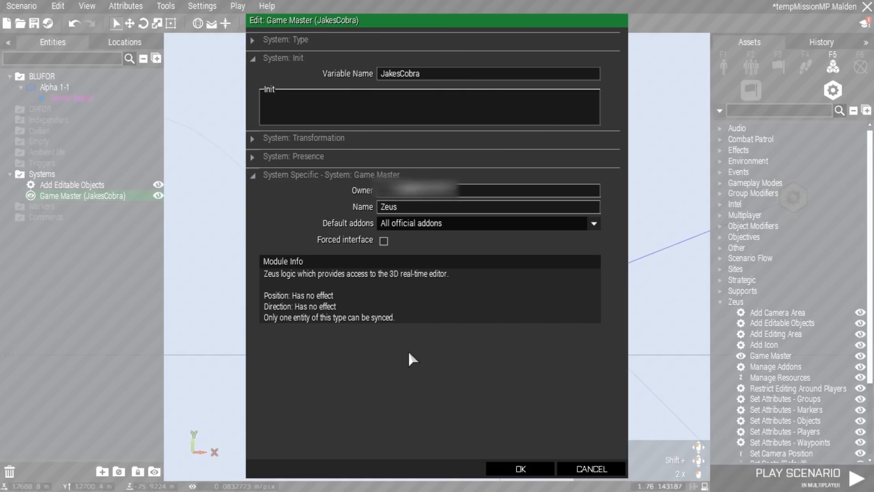
mouse_move(443, 128)
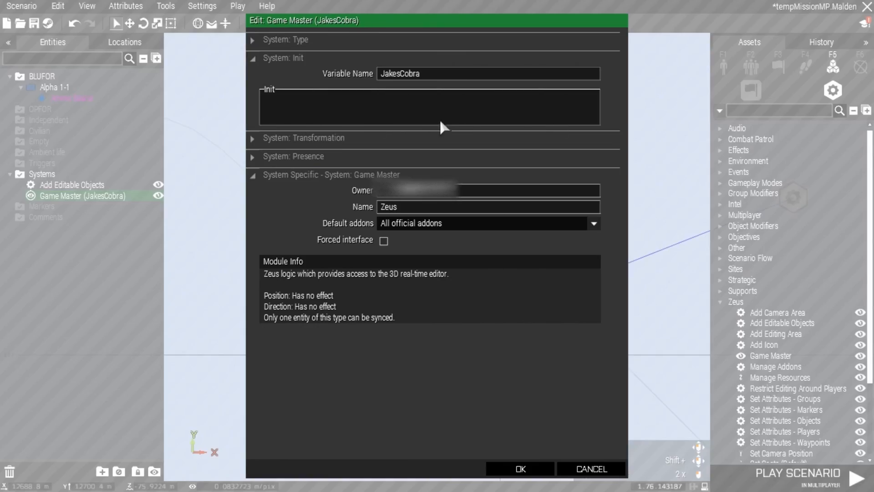
mouse_move(362, 117)
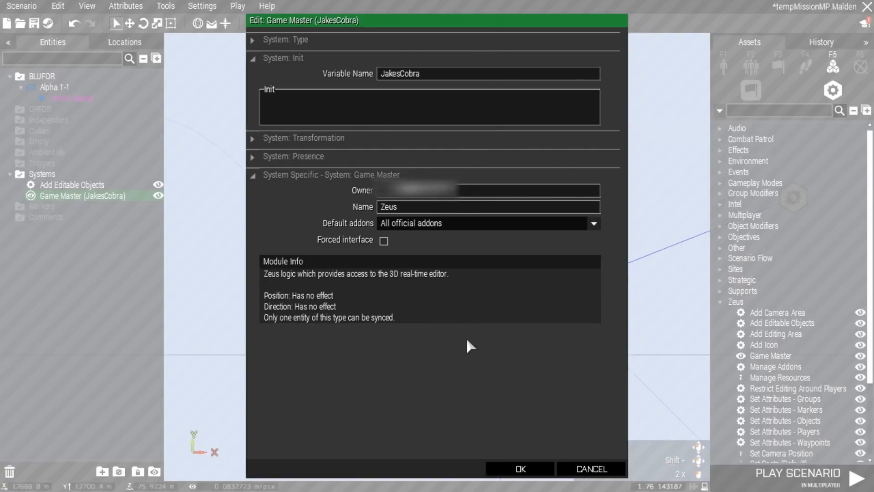
mouse_move(488, 473)
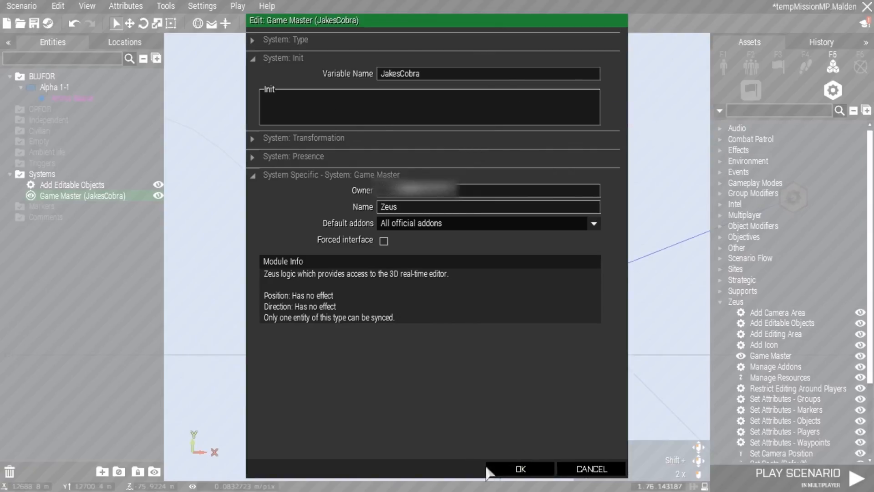
left_click(519, 469)
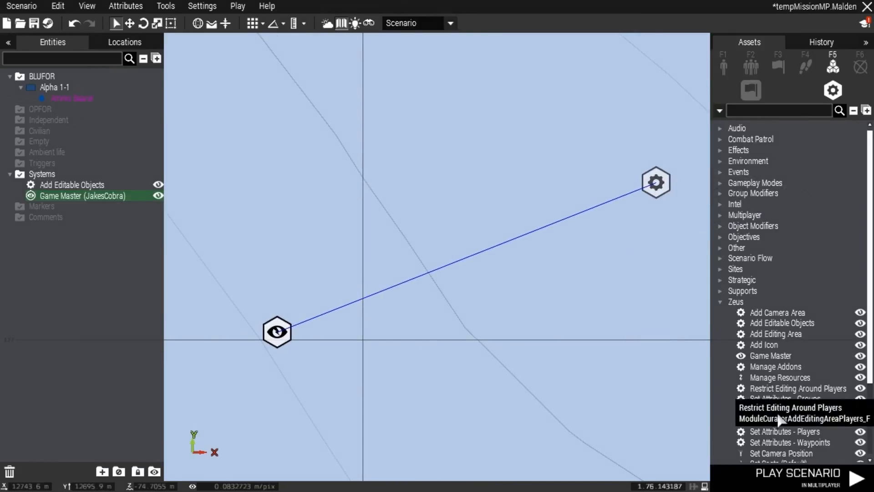
Playtest the mission in multiplayer as Ammo Bearer, then return to Eden from debriefing.
left_click(798, 472)
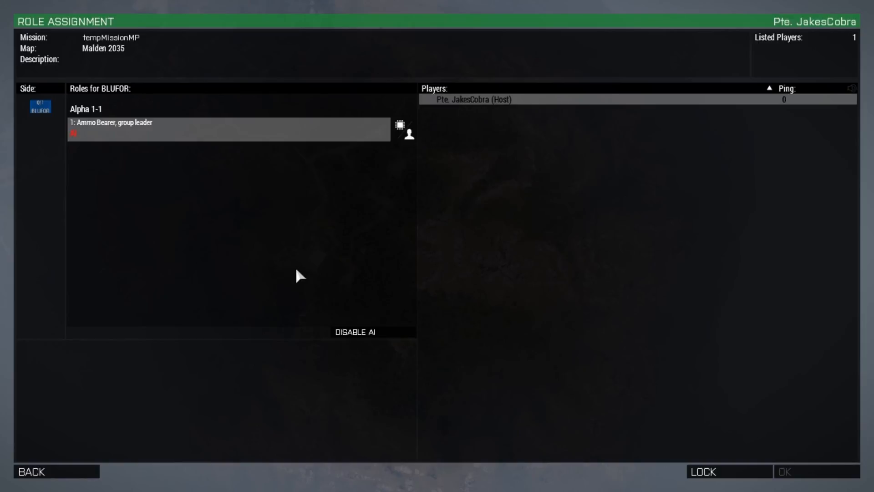
left_click(784, 471)
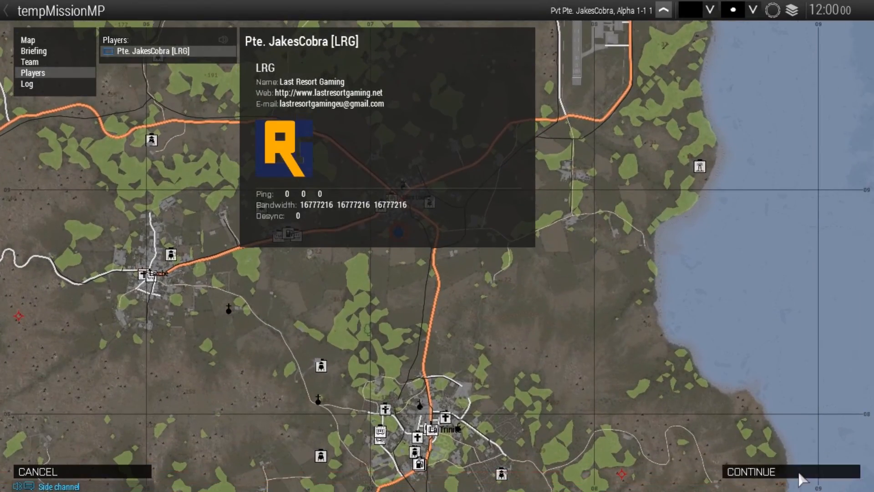
left_click(750, 471)
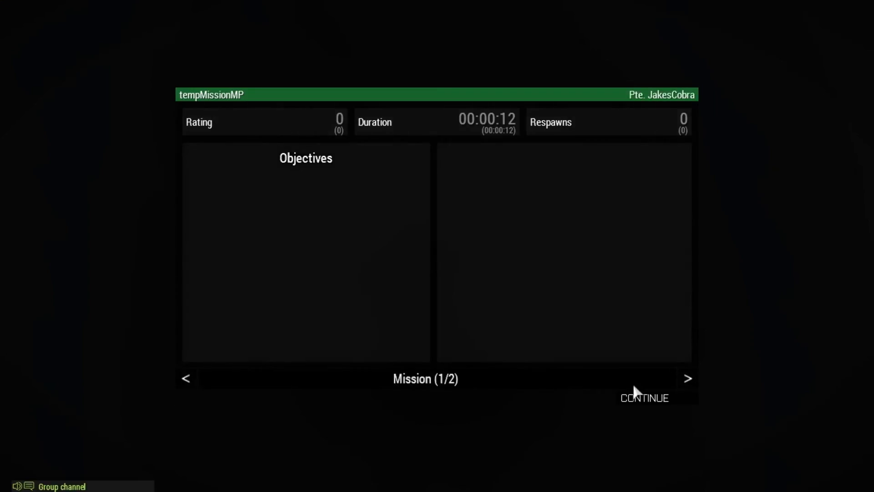
left_click(645, 397)
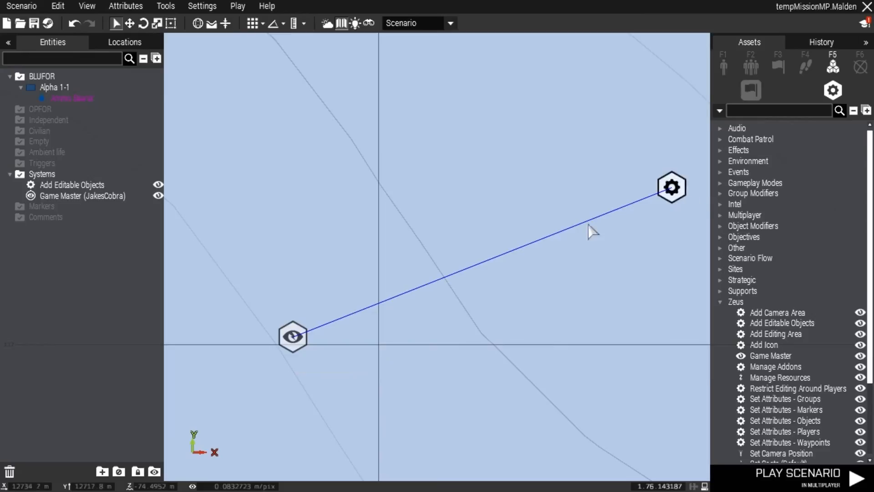
mouse_move(292, 336)
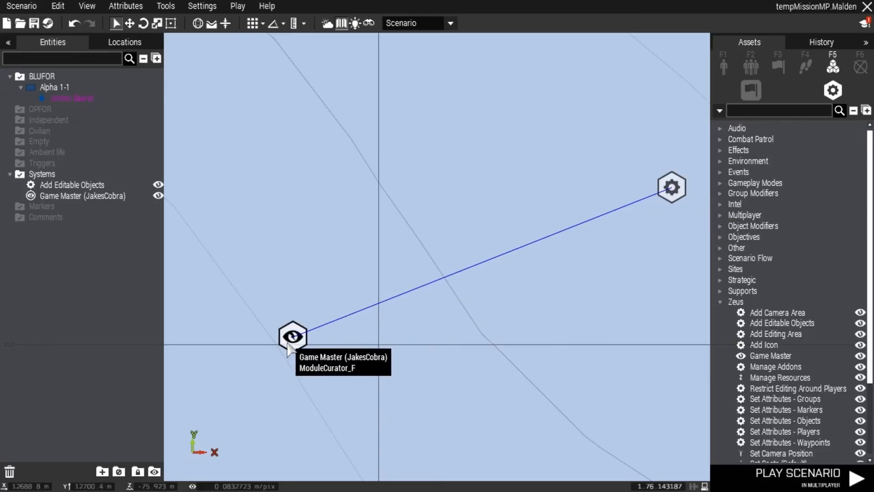
Give the new Game Master module the variable name 'John' and confirm its settings.
scroll("down", 3)
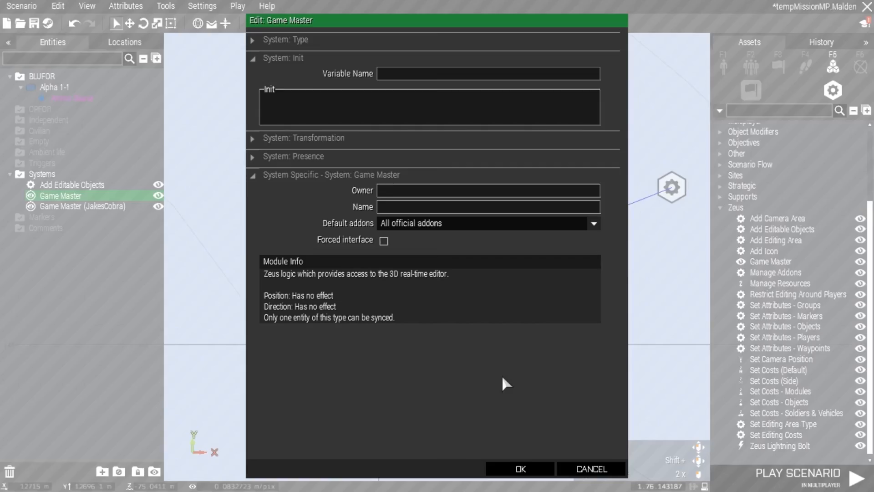
left_click(487, 73)
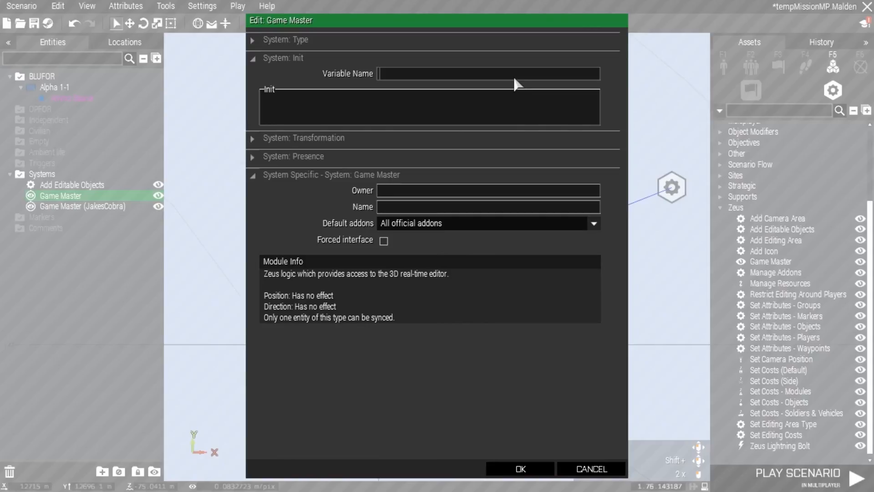
type("John")
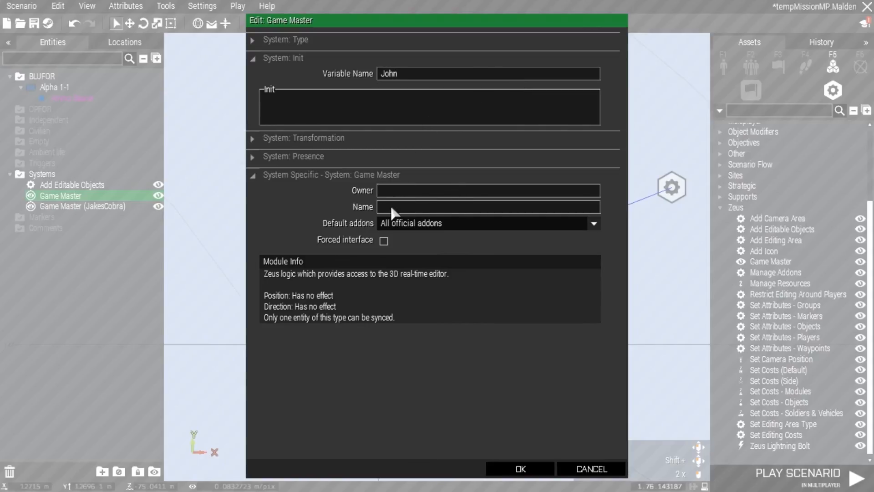
mouse_move(532, 207)
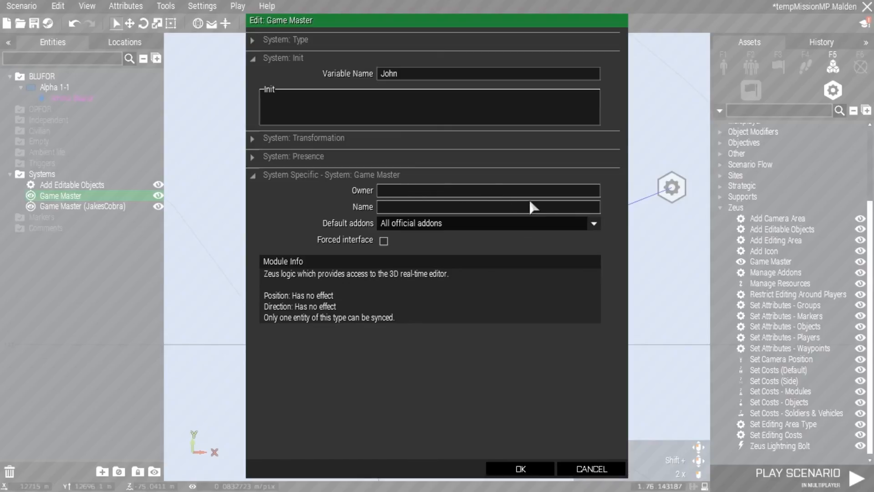
left_click(519, 468)
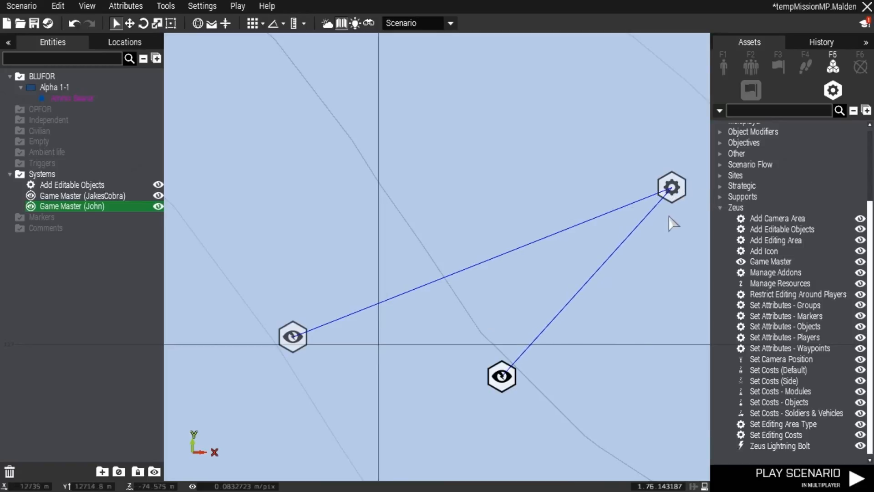
mouse_move(671, 191)
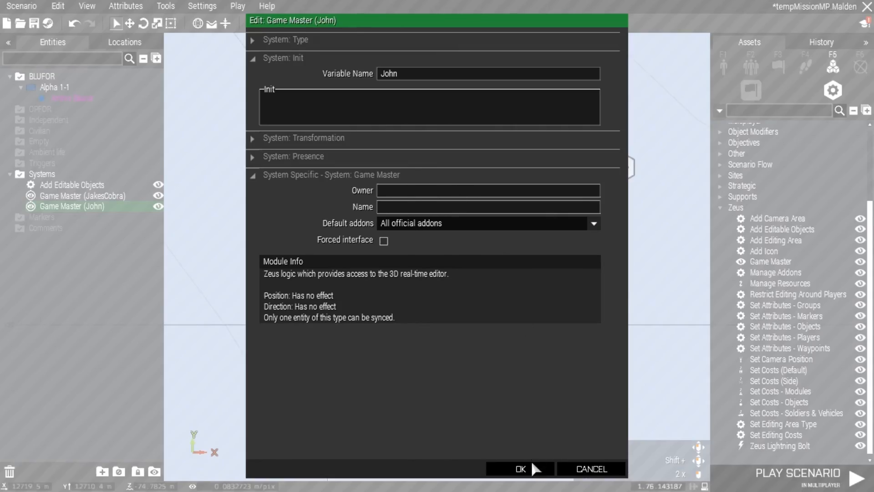
left_click(519, 469)
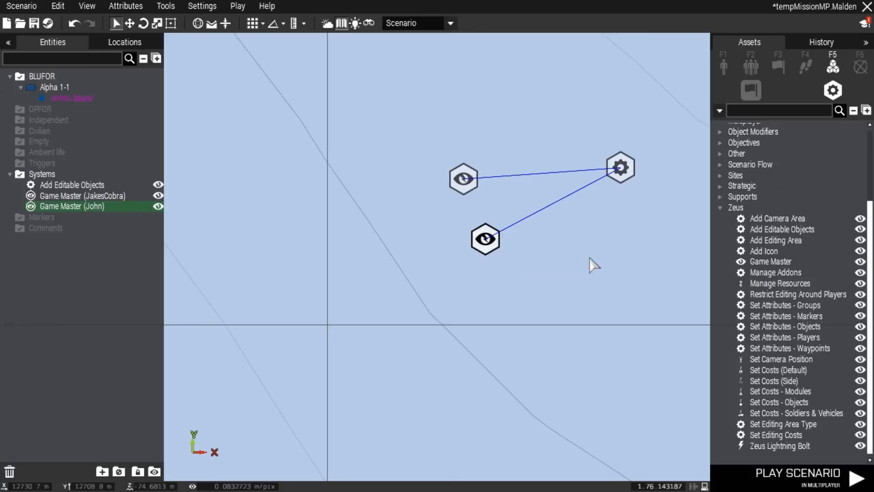
Place two more Game Master modules and sync them to Add Editable Objects.
left_click(772, 261)
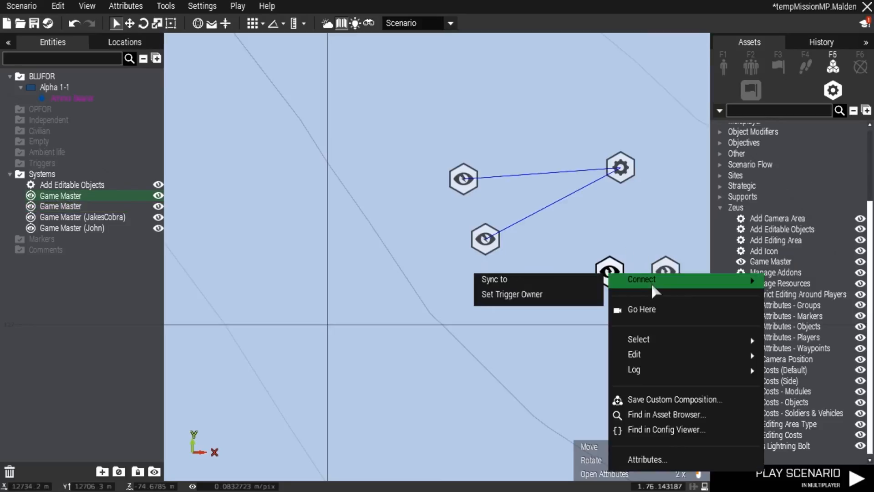
left_click(641, 279)
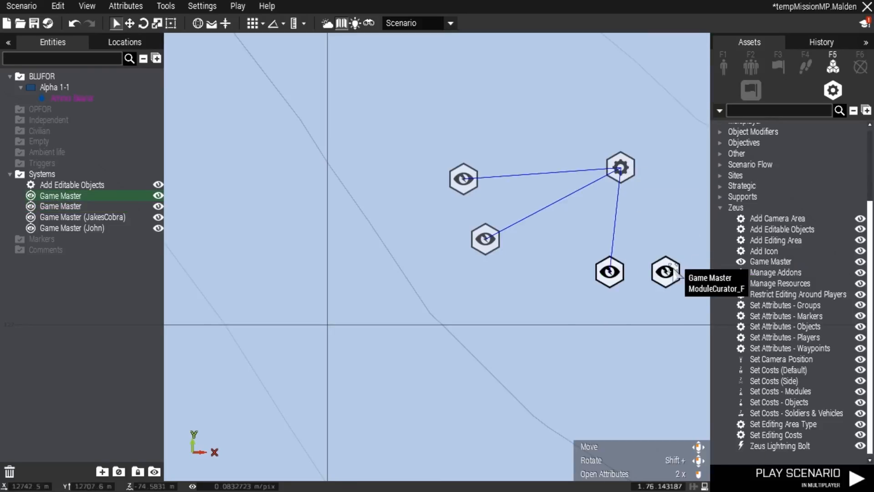
right_click(663, 273)
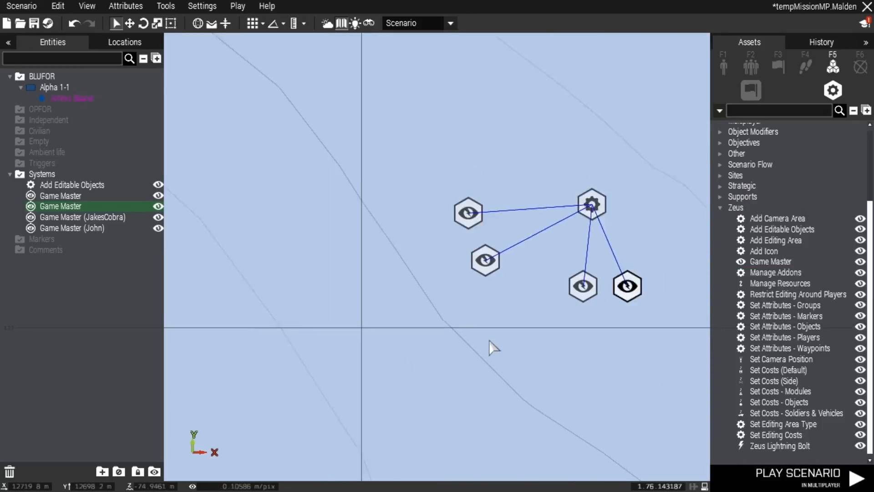
scroll("down", 3)
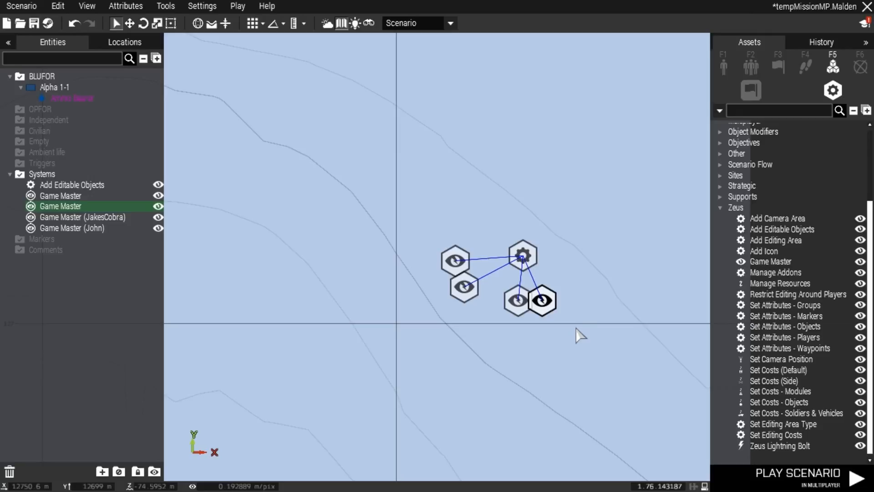
mouse_move(599, 326)
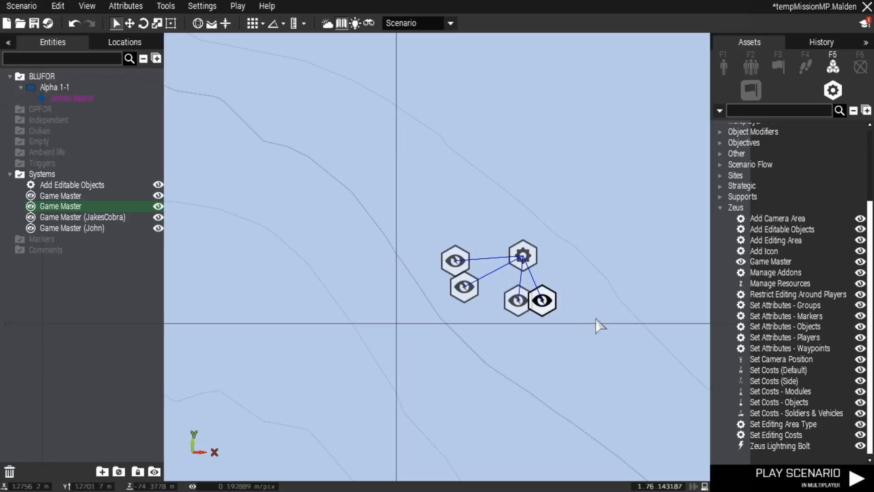
mouse_move(603, 317)
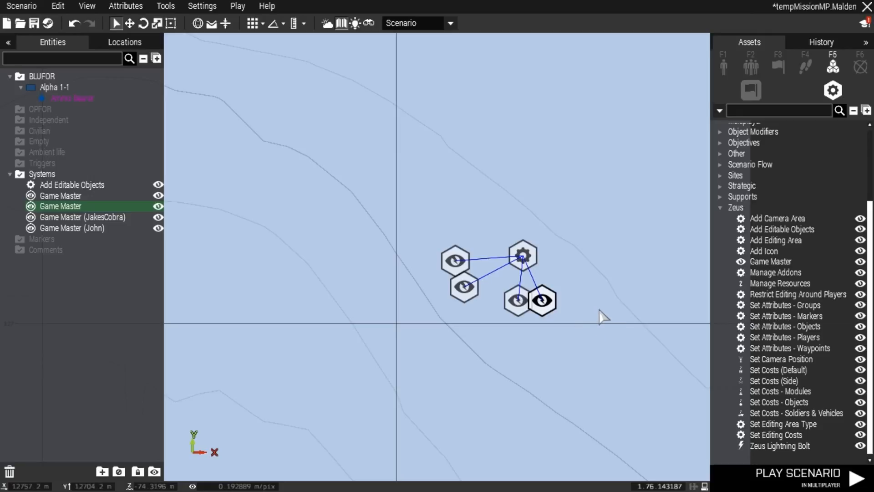